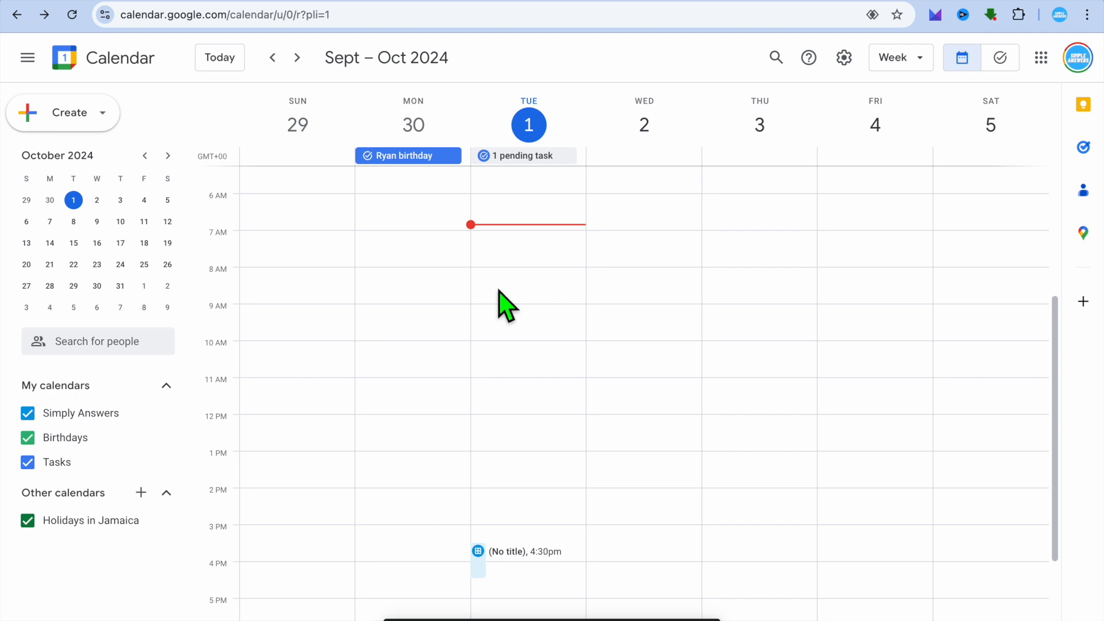
mouse_move(288, 168)
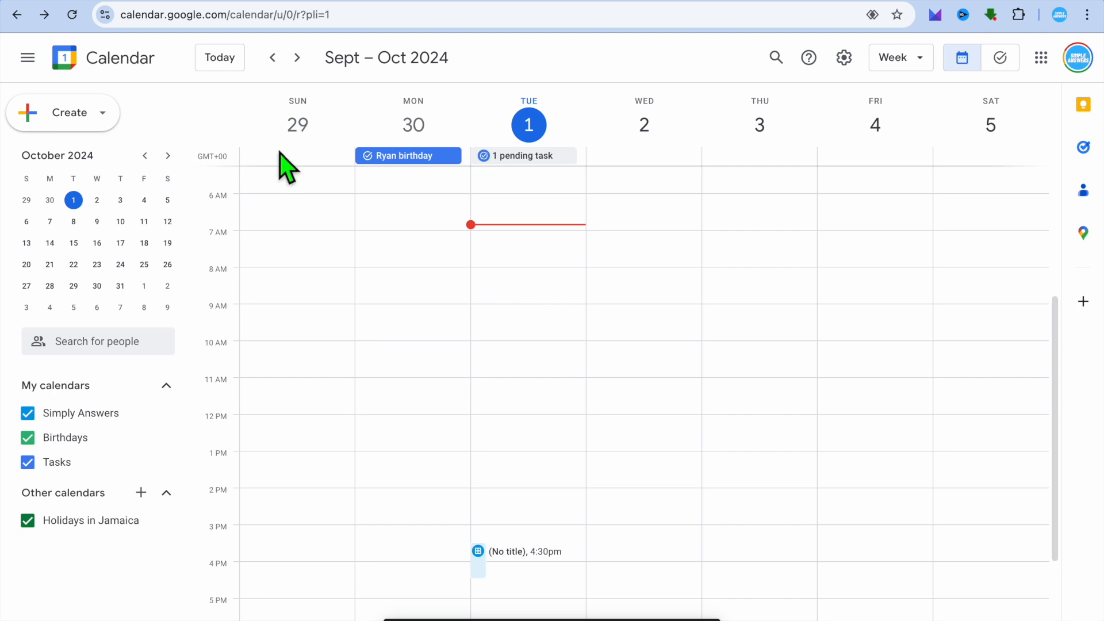
mouse_move(84, 113)
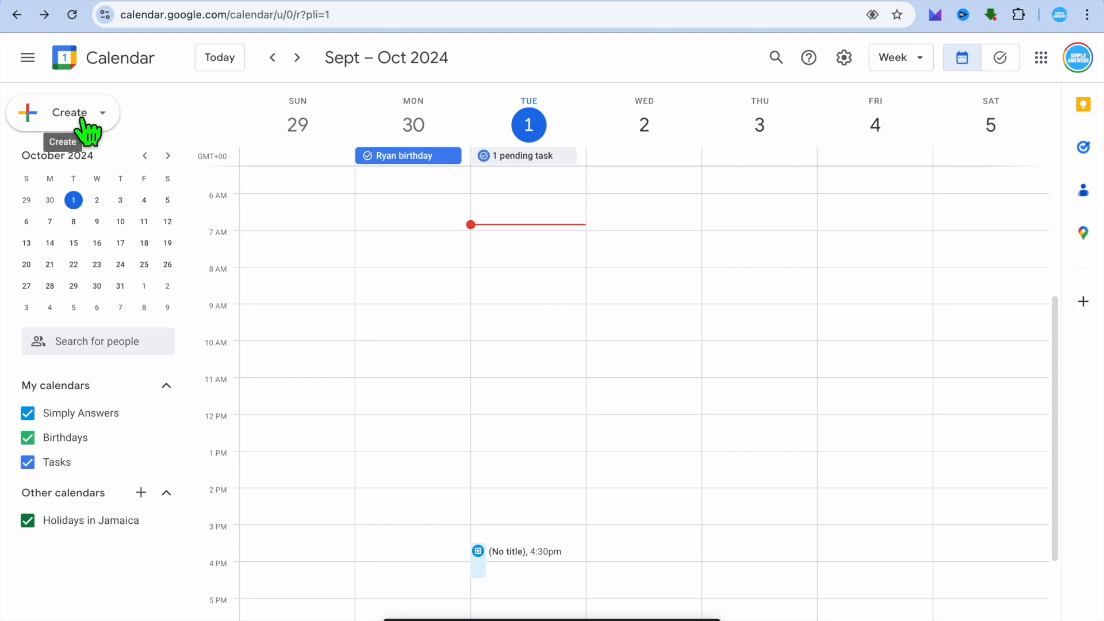
- Start a new appointment schedule from the Create menu for Tuesday 1 October, 8:00–9:00am
click(62, 112)
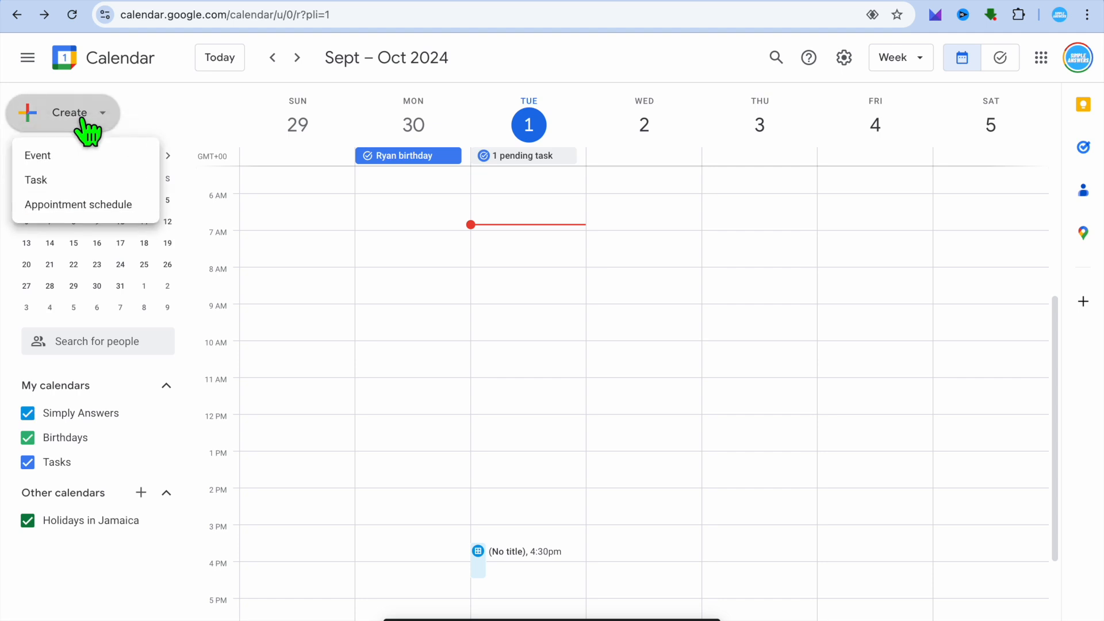
mouse_move(79, 205)
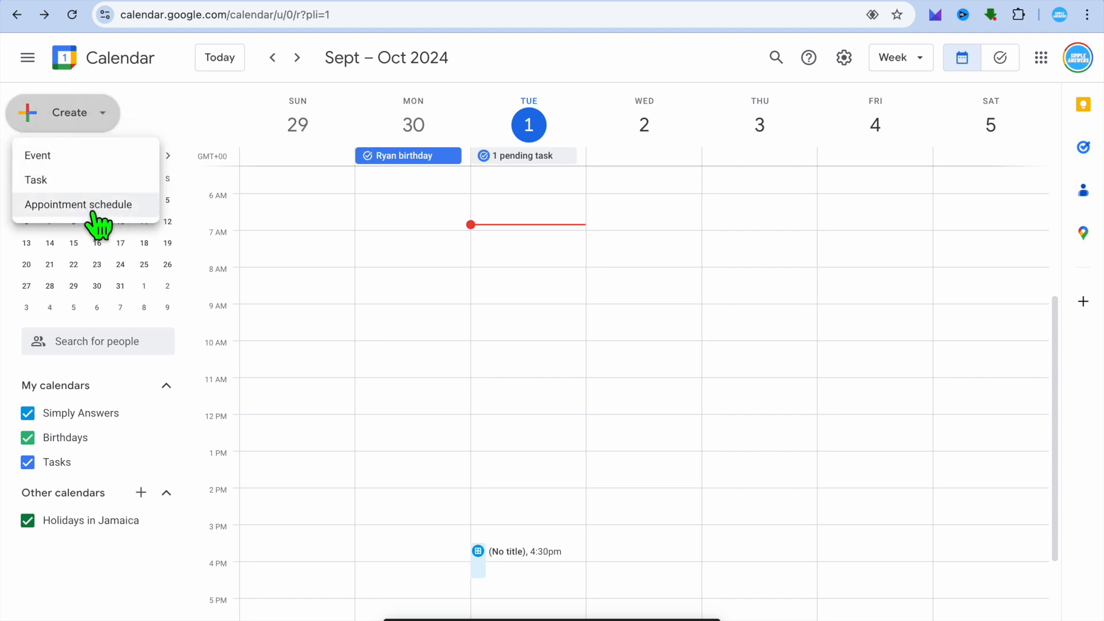
click(78, 205)
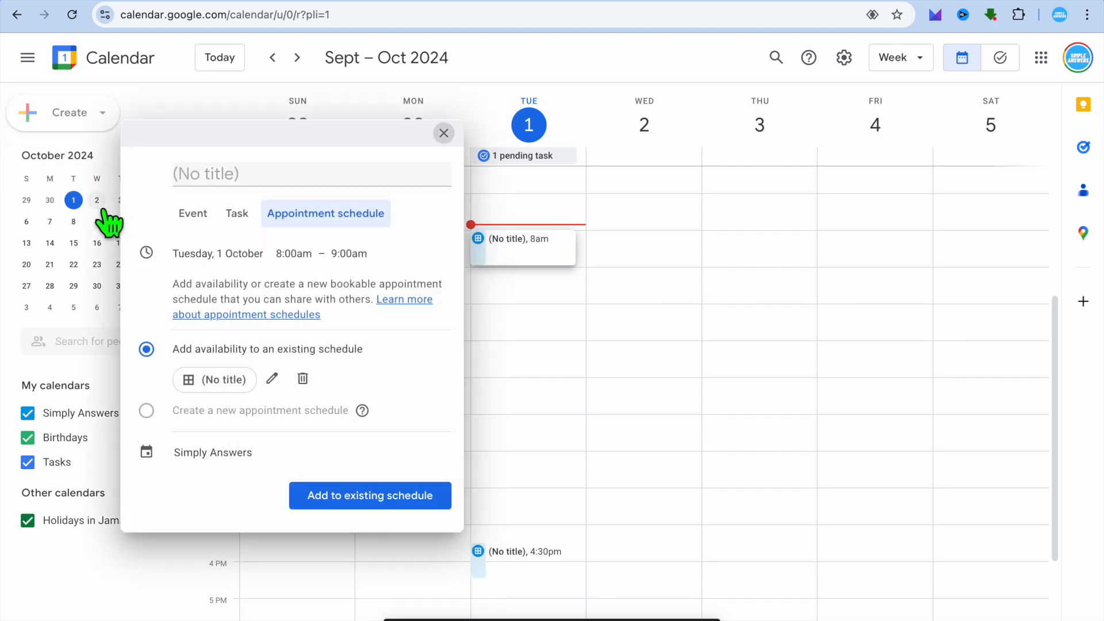
mouse_move(458, 311)
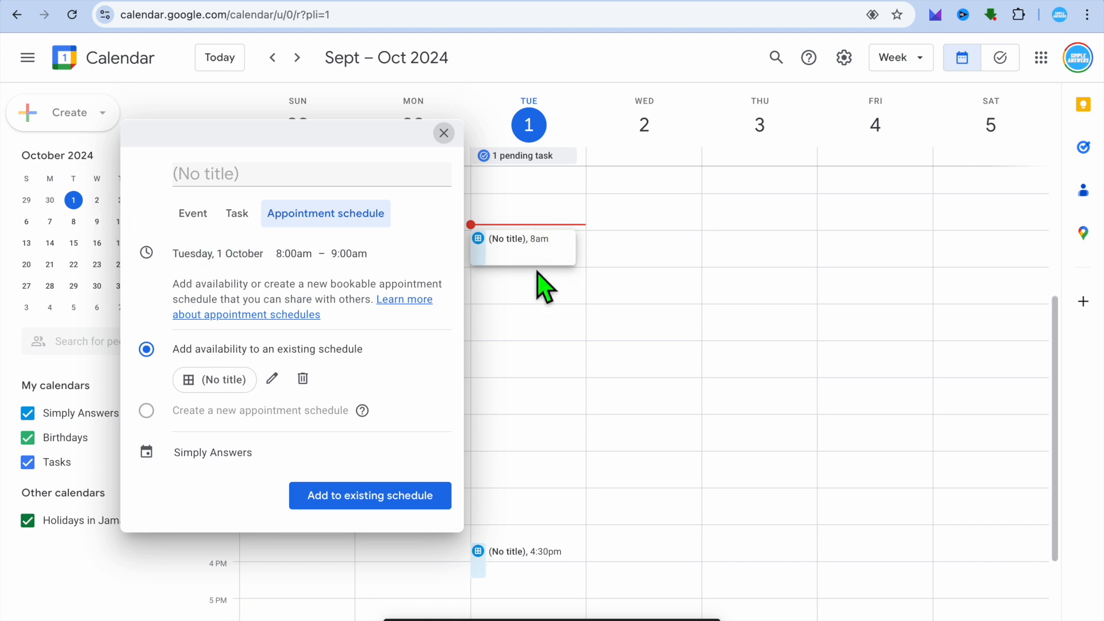
mouse_move(525, 253)
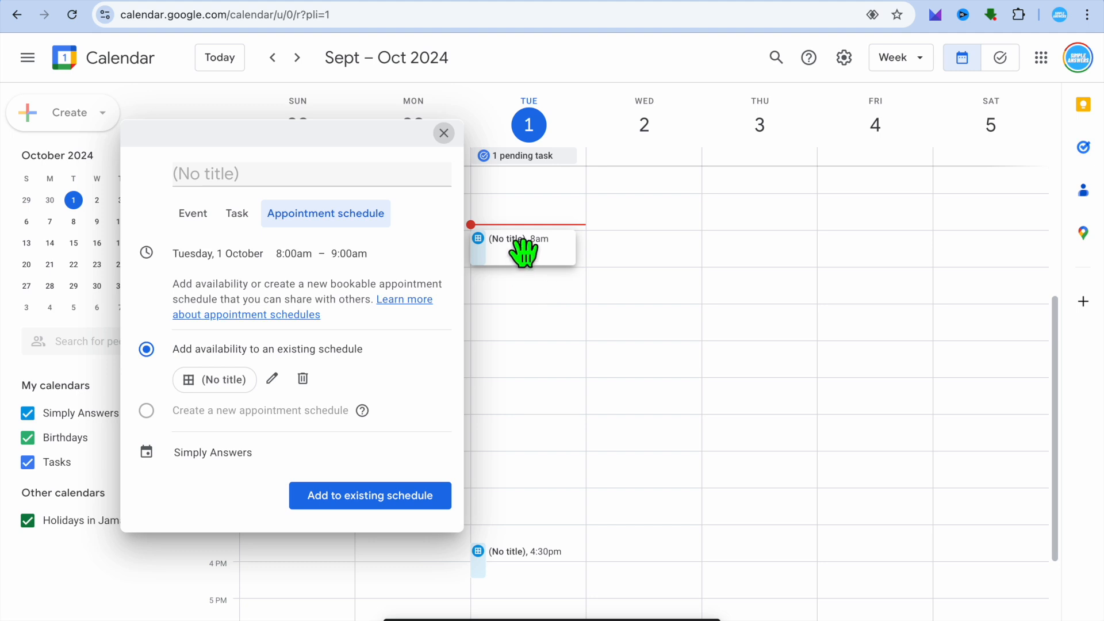
mouse_move(532, 296)
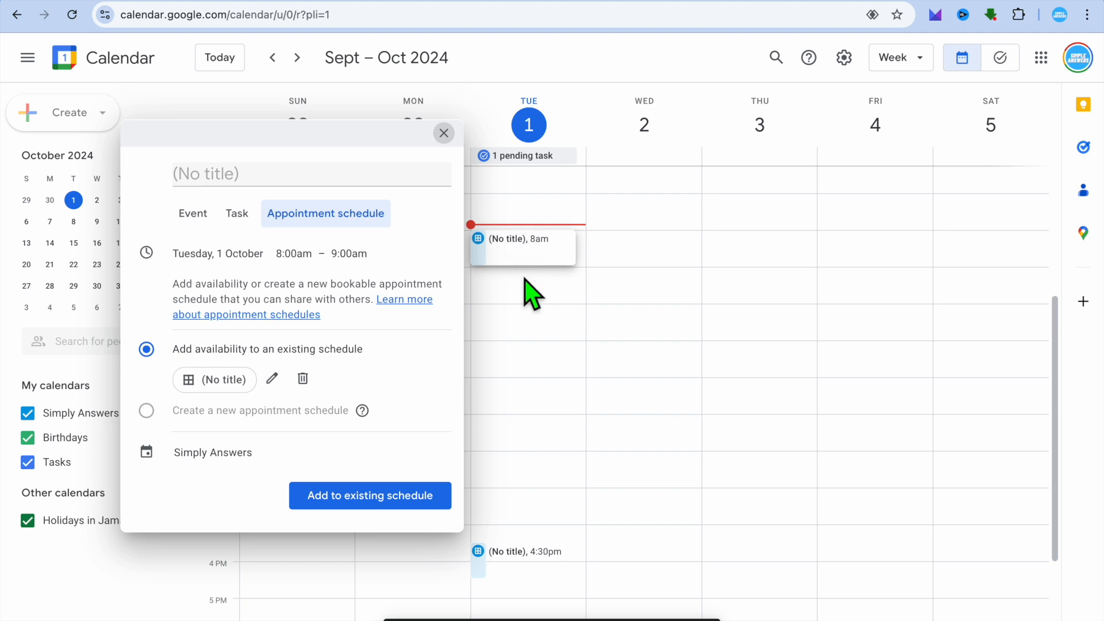
mouse_move(261, 193)
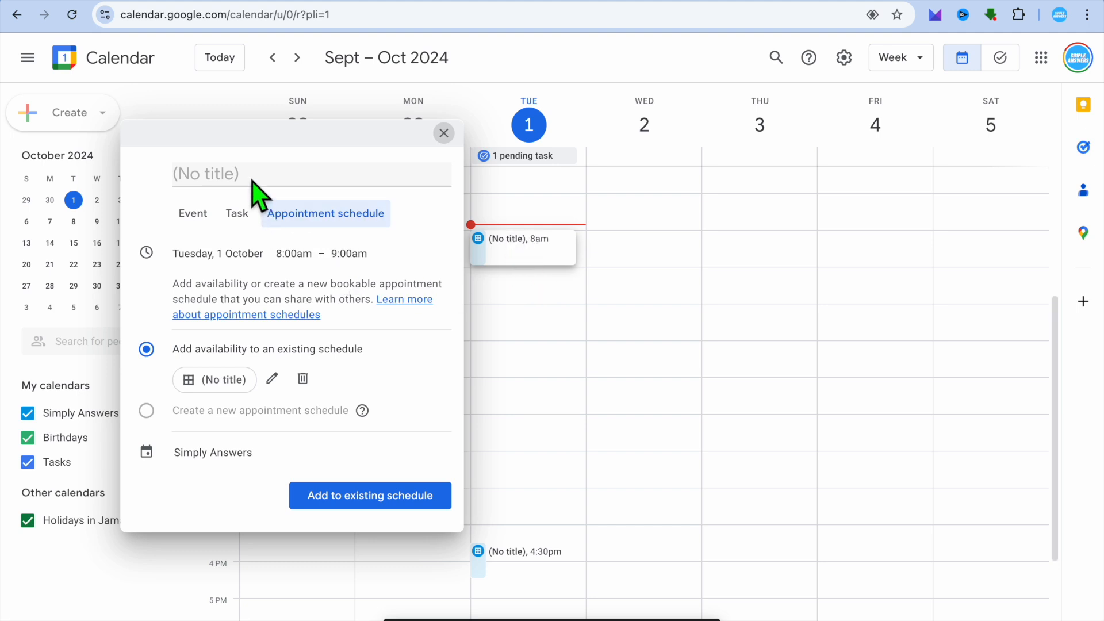
mouse_move(341, 206)
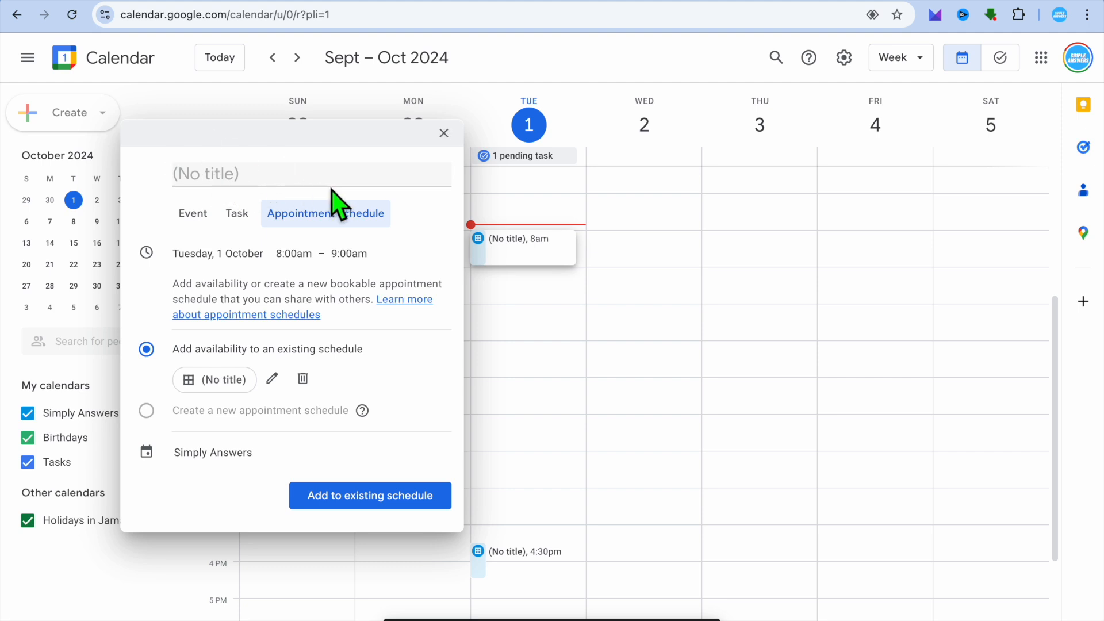
mouse_move(197, 182)
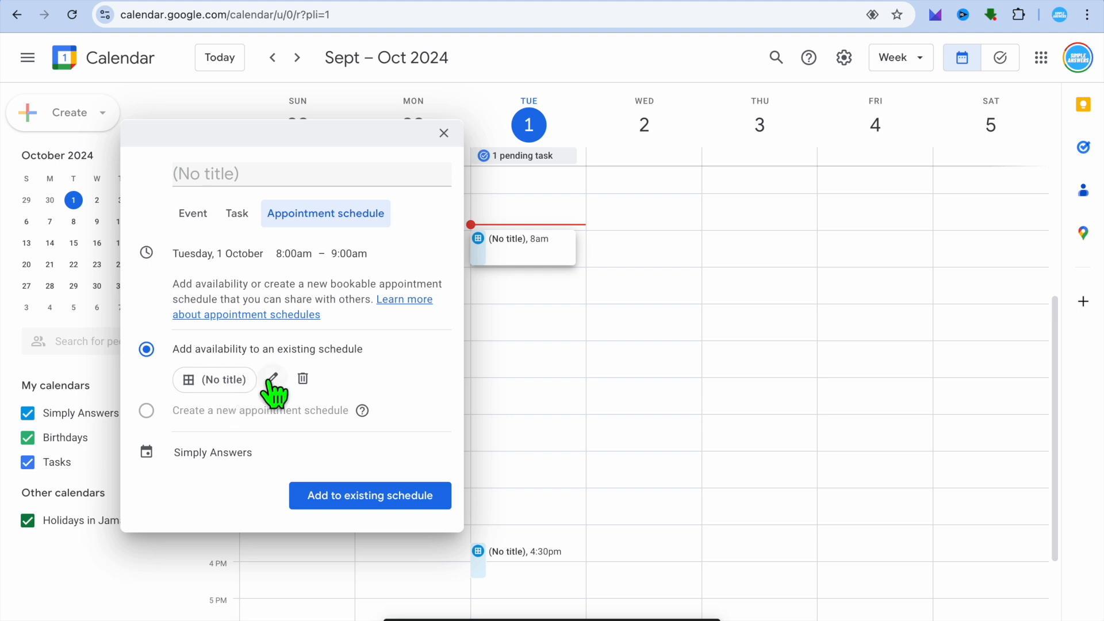
- Name the bookable schedule 'test' and set the appointment duration to 45 minutes
click(273, 379)
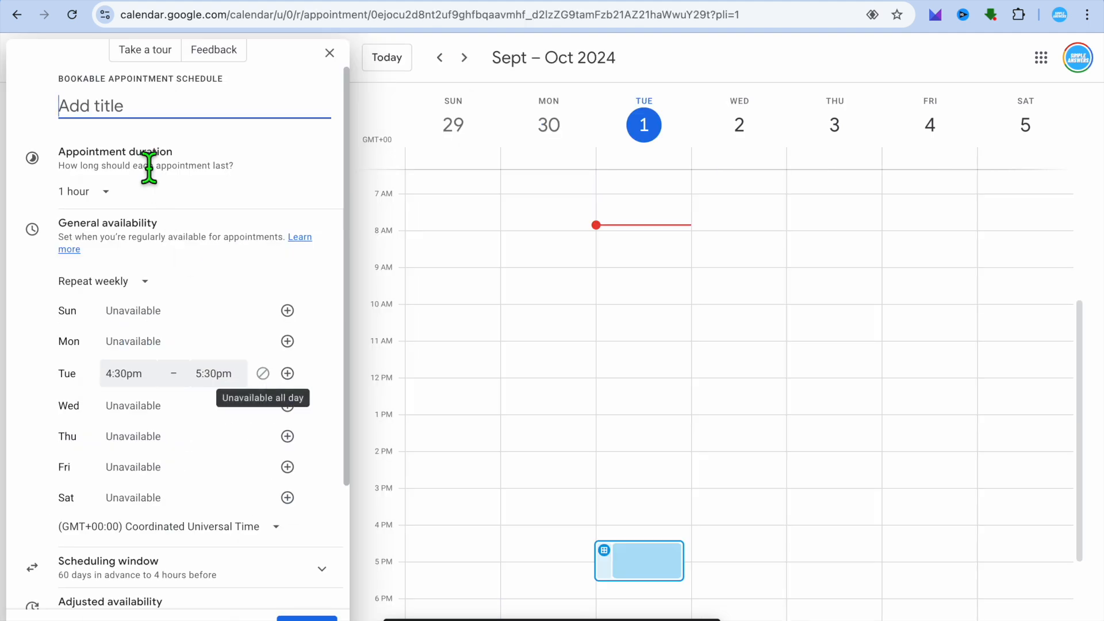
mouse_move(60, 105)
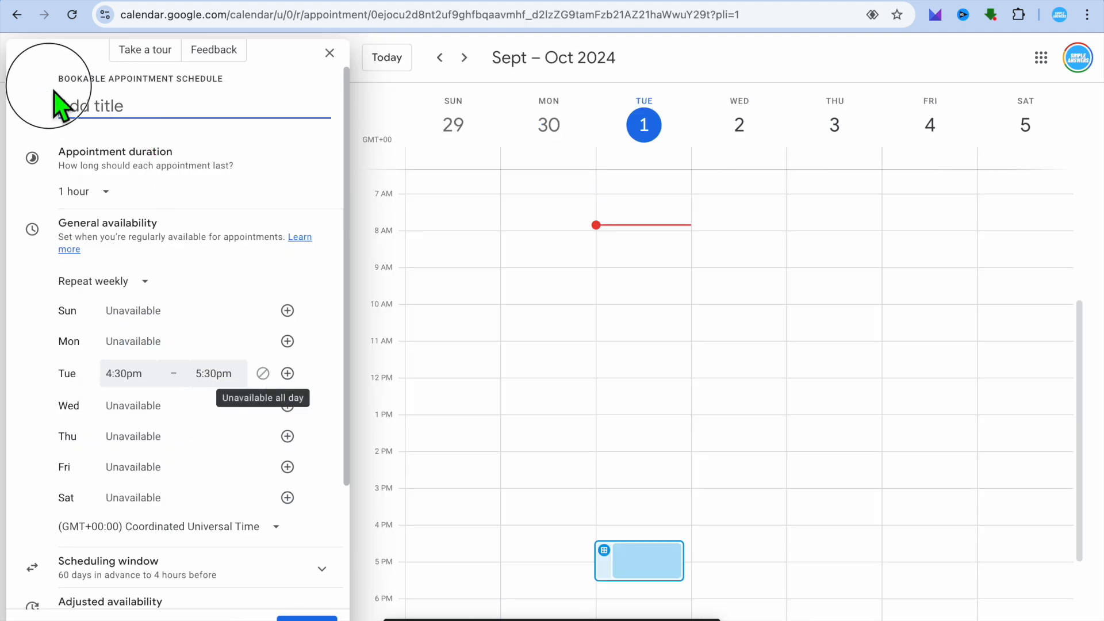
text(te)
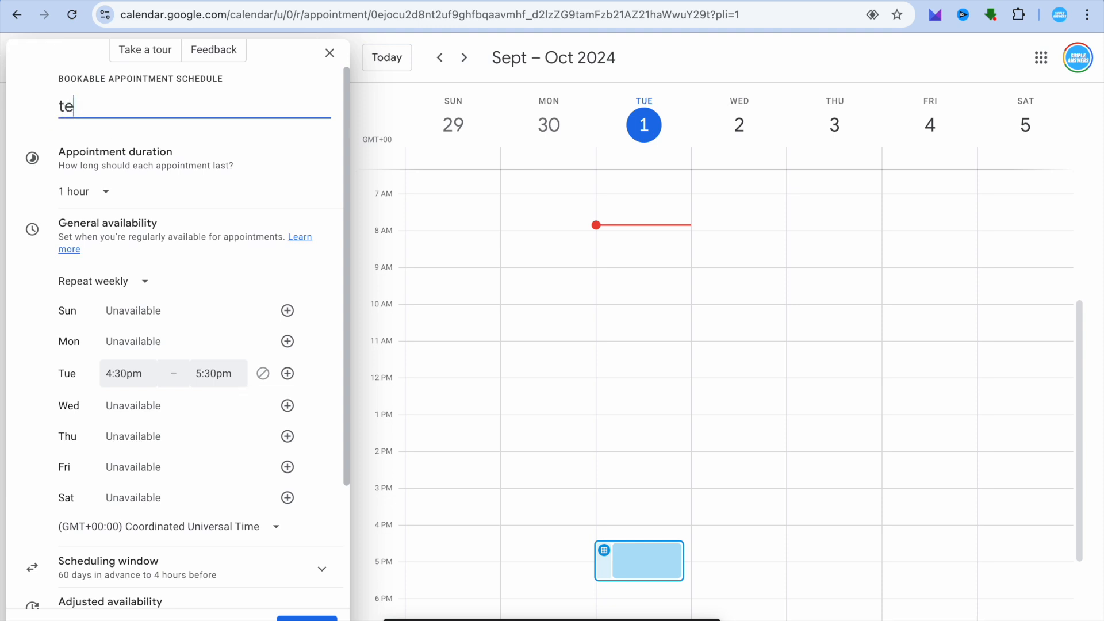
text(st)
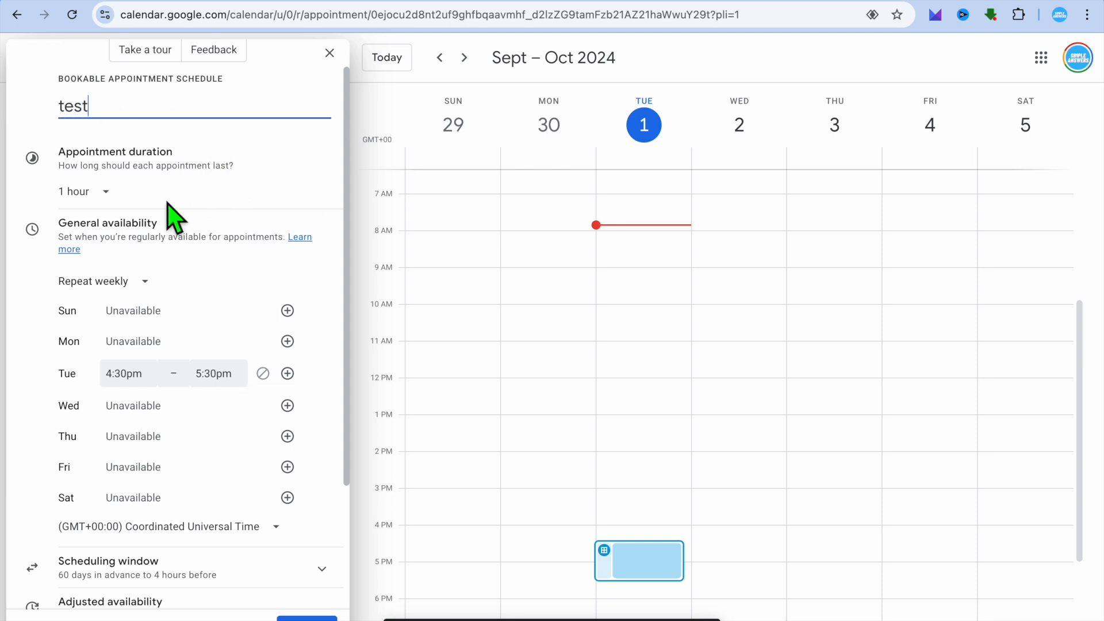
click(83, 190)
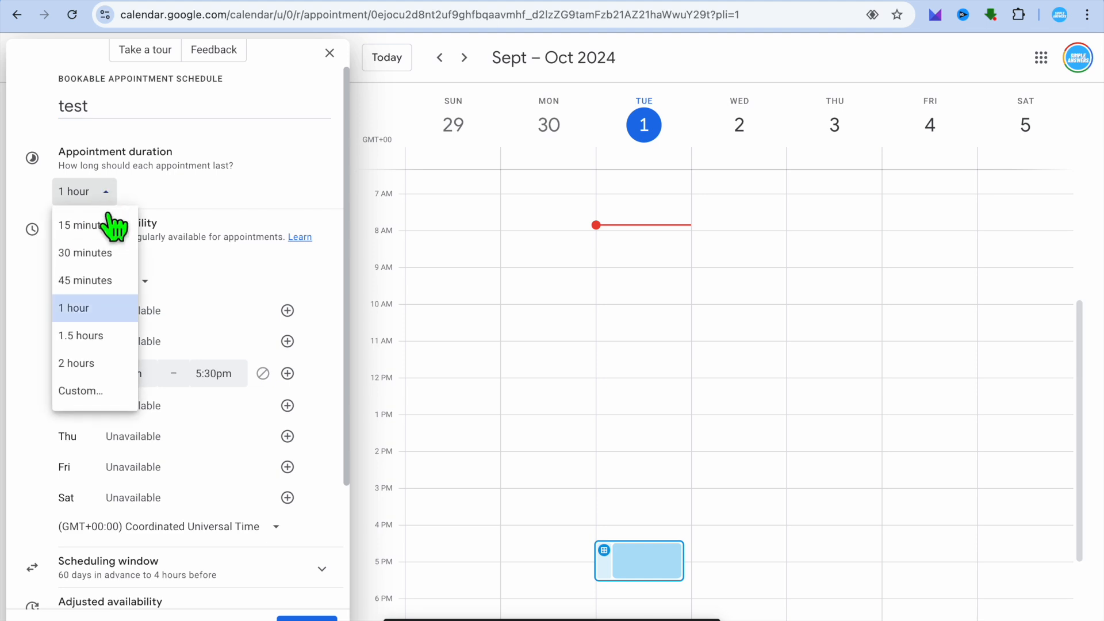
mouse_move(90, 280)
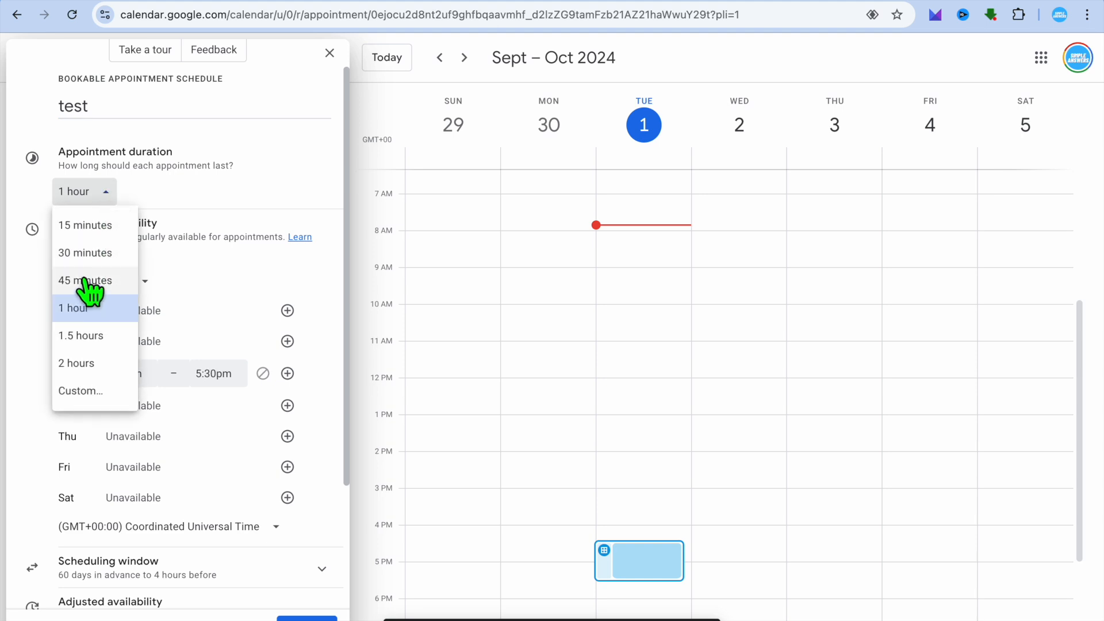
click(86, 280)
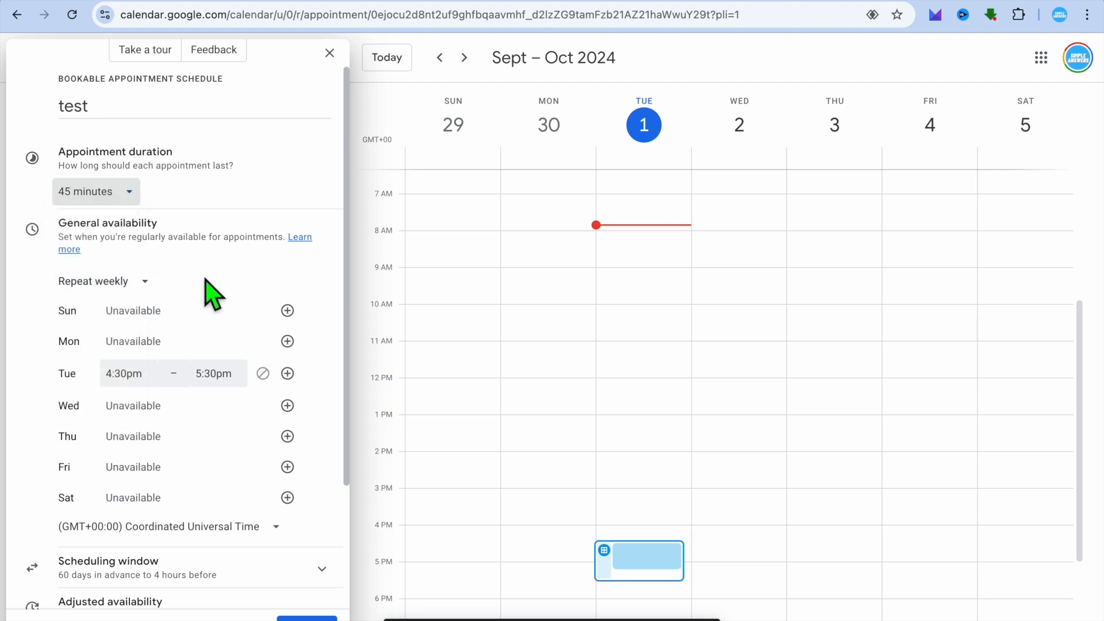
mouse_move(198, 342)
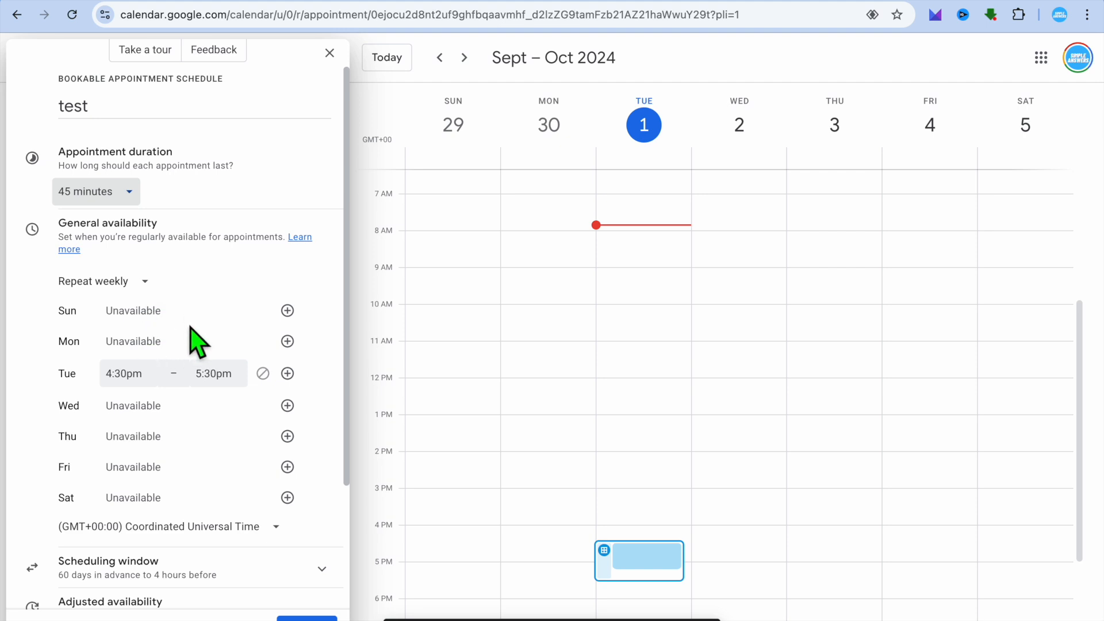
click(102, 280)
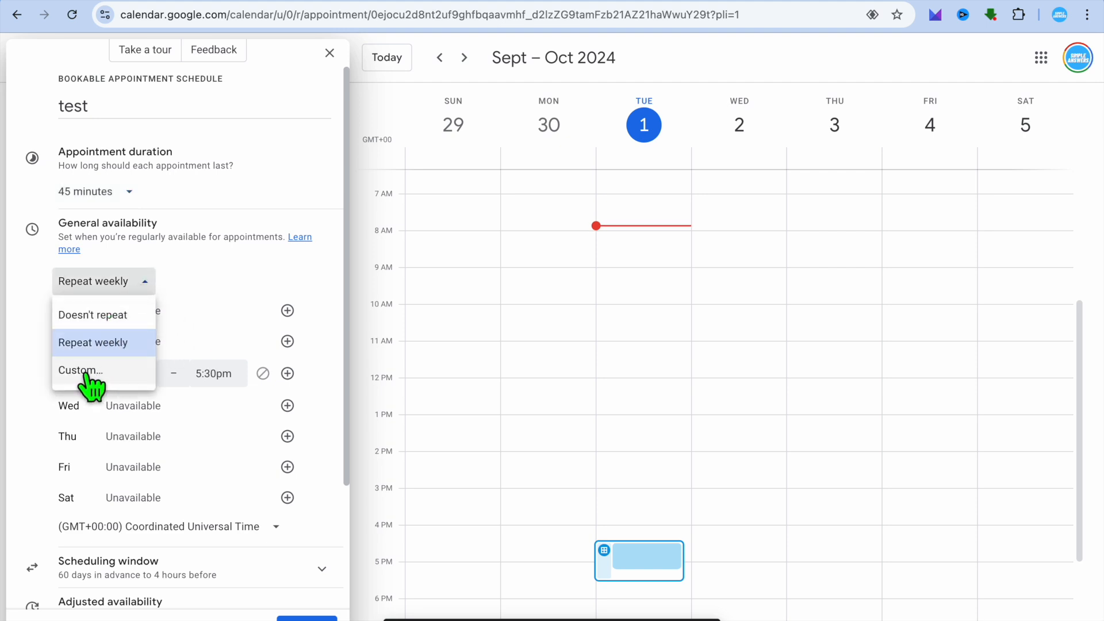
click(79, 371)
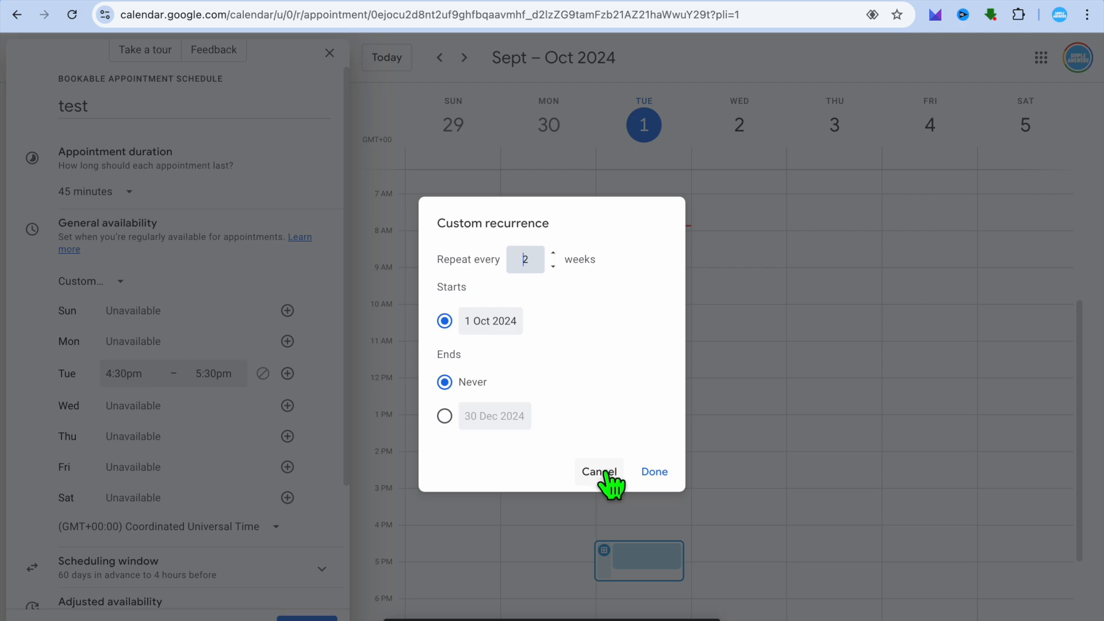
click(598, 471)
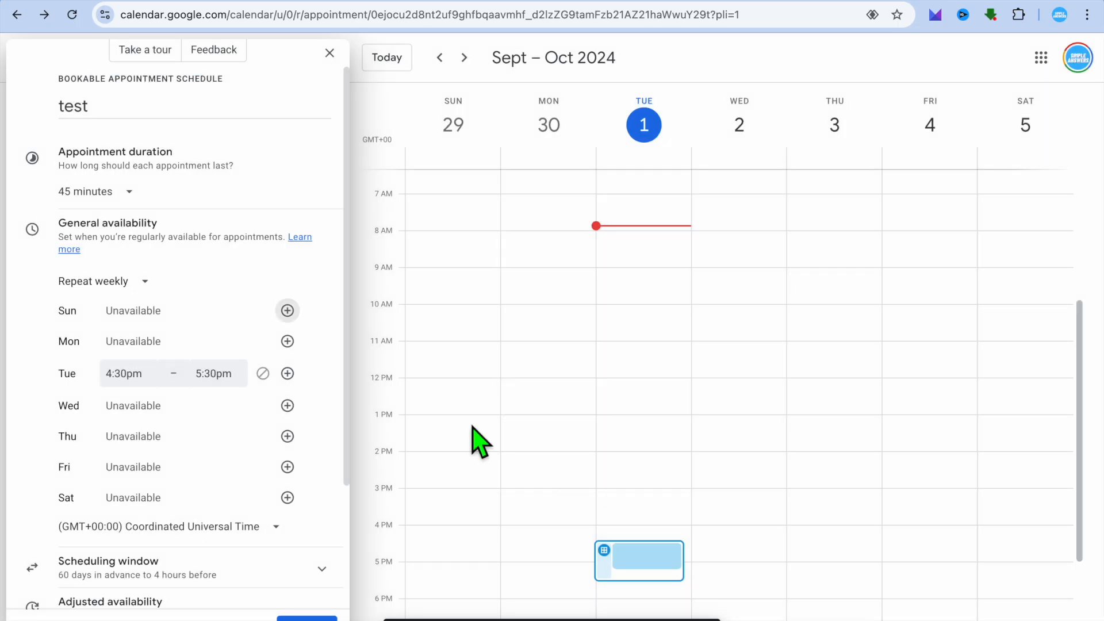
mouse_move(287, 372)
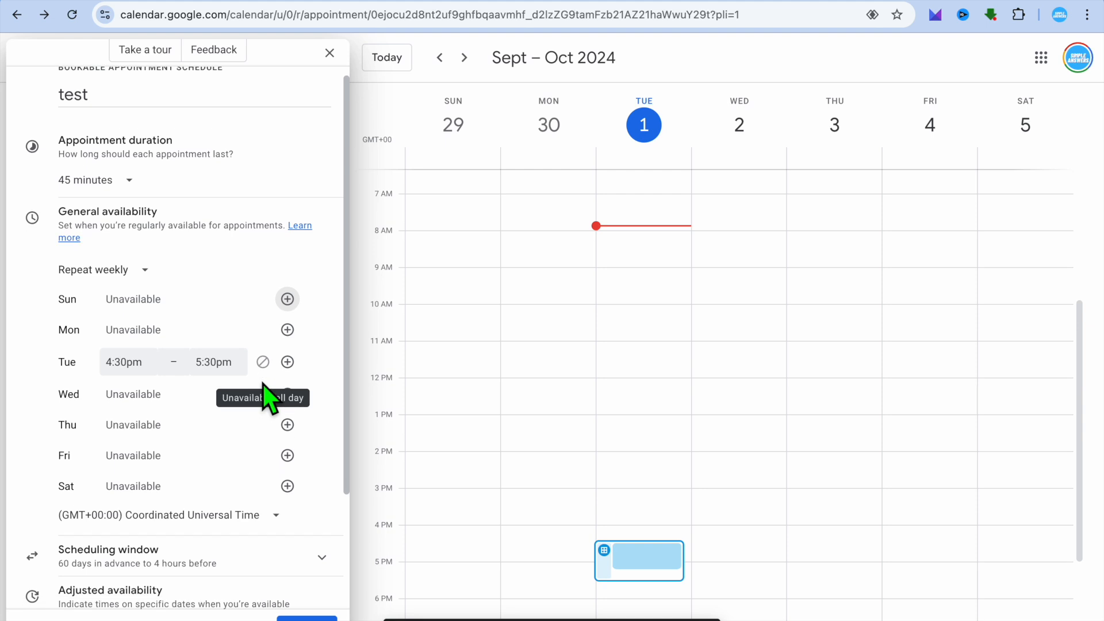
- Reveal the Scheduling window section, keeping available now, 60 days ahead and 4 hours before
scroll(down, 3)
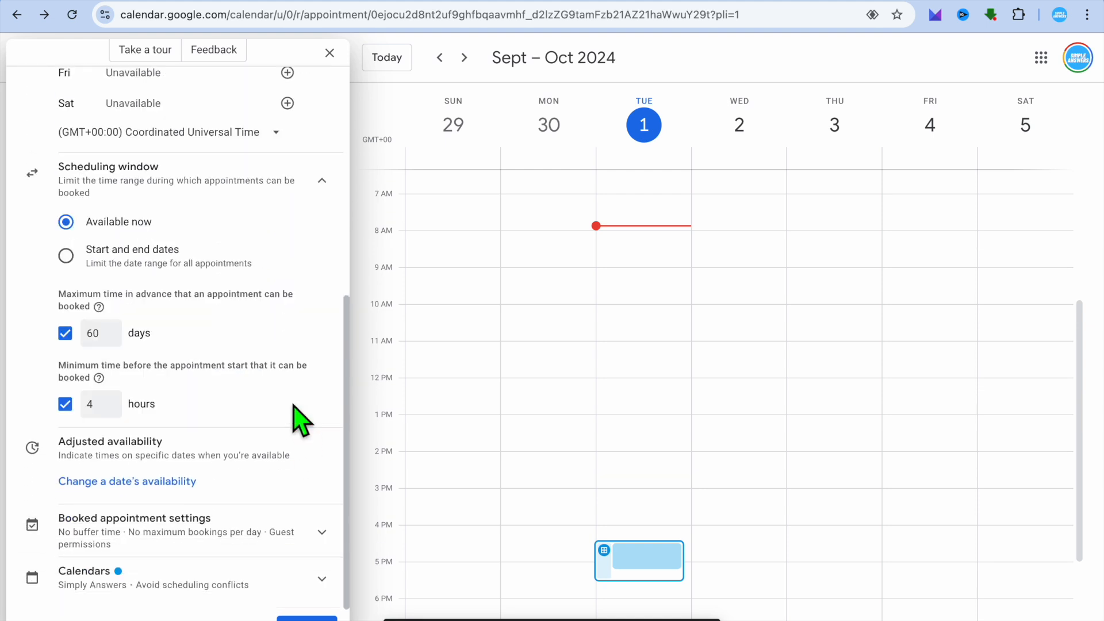
mouse_move(303, 419)
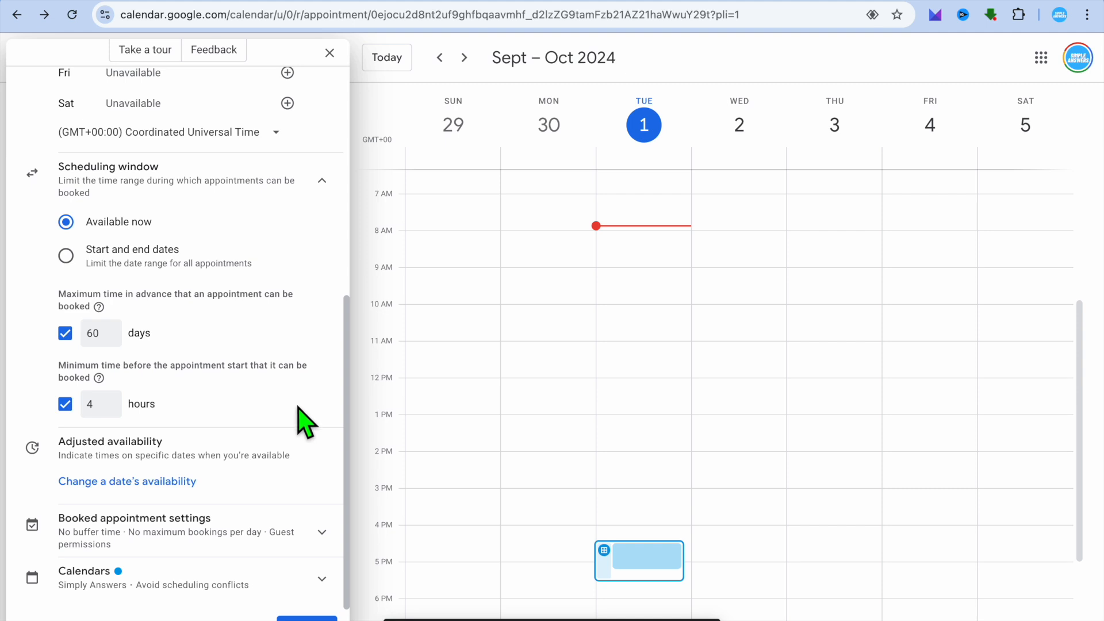
mouse_move(218, 183)
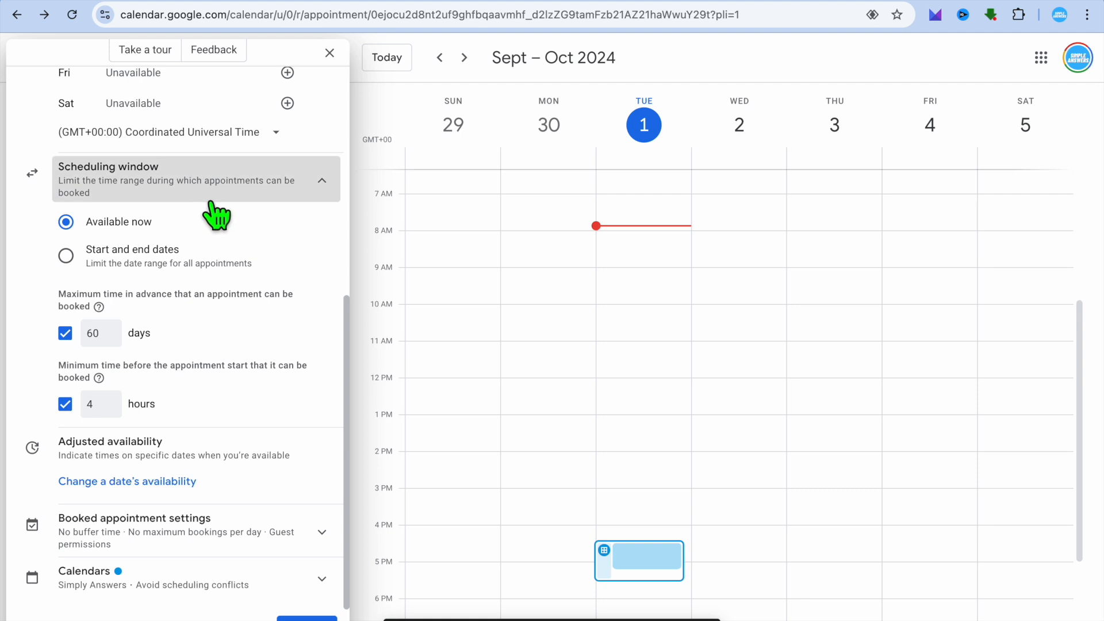
mouse_move(252, 216)
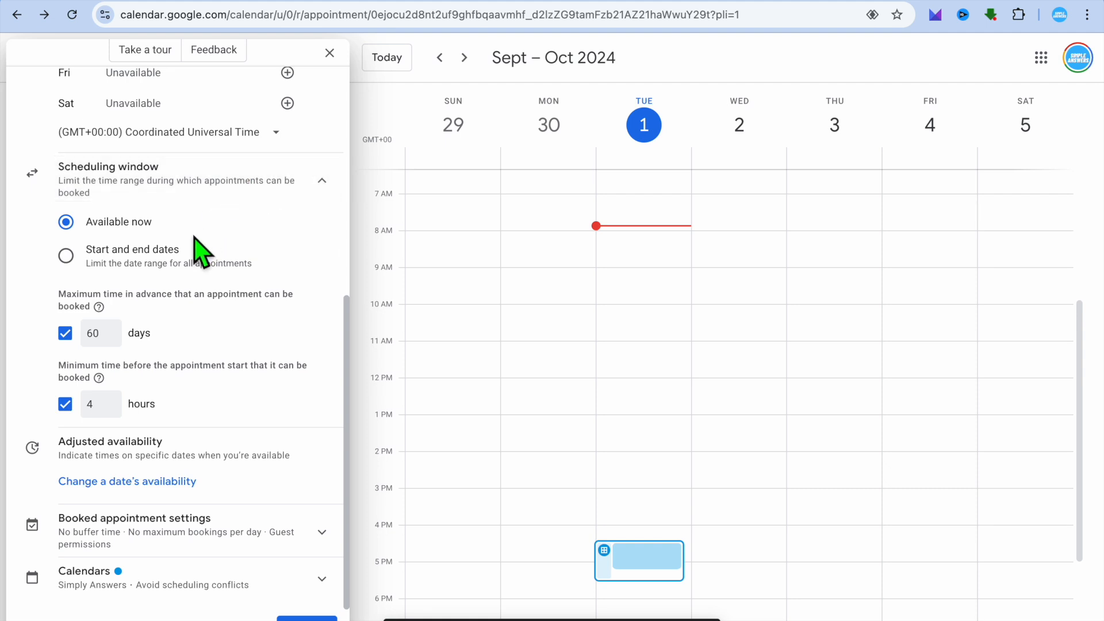
mouse_move(186, 275)
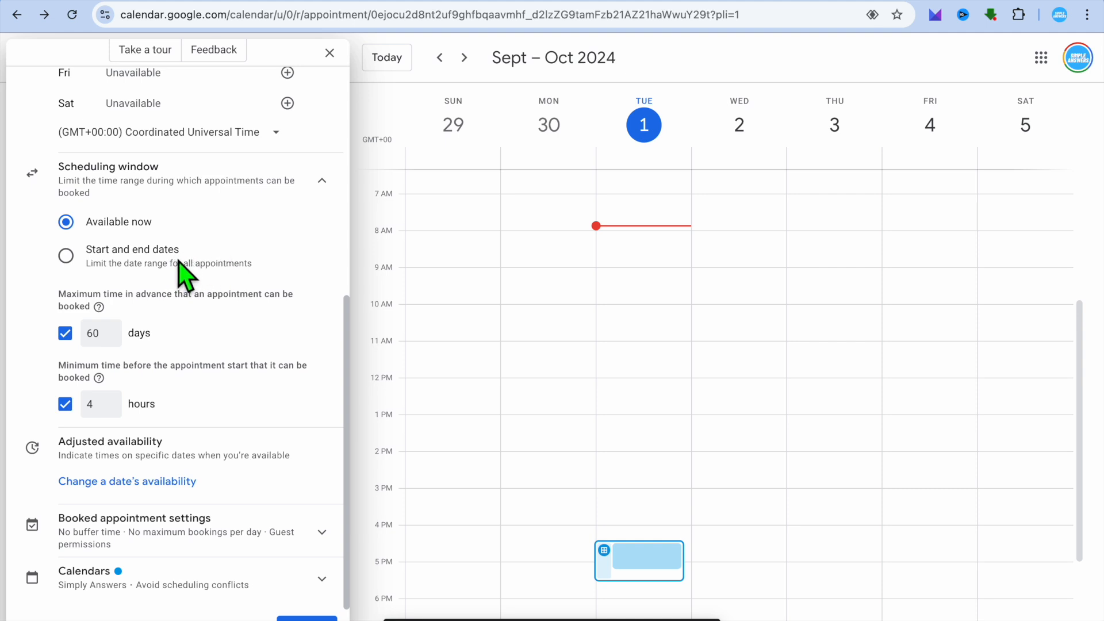
mouse_move(191, 367)
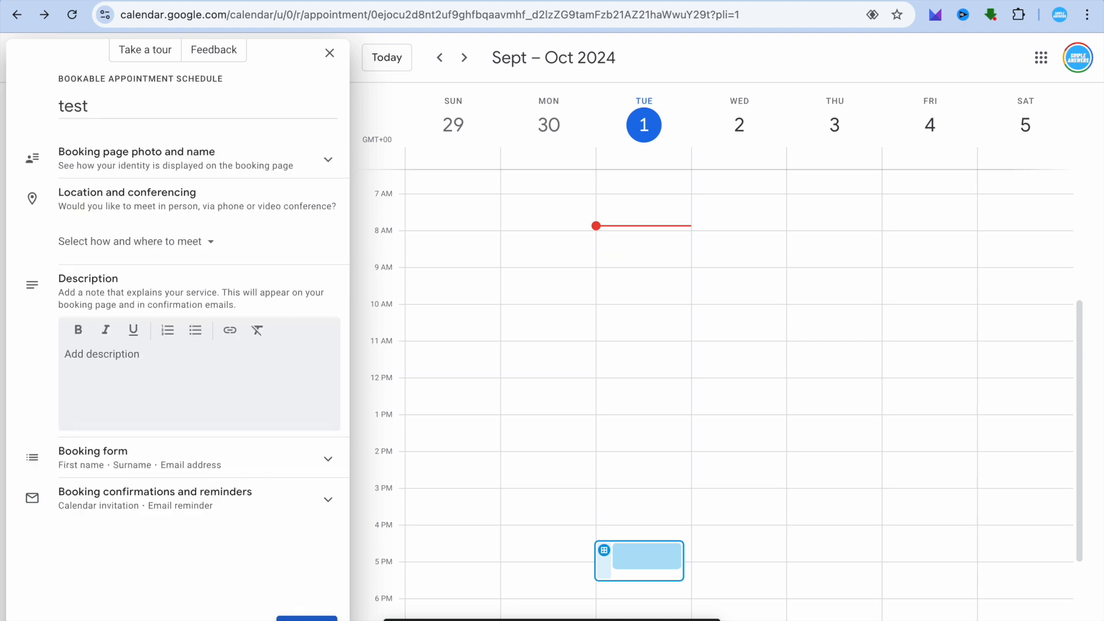
mouse_move(172, 381)
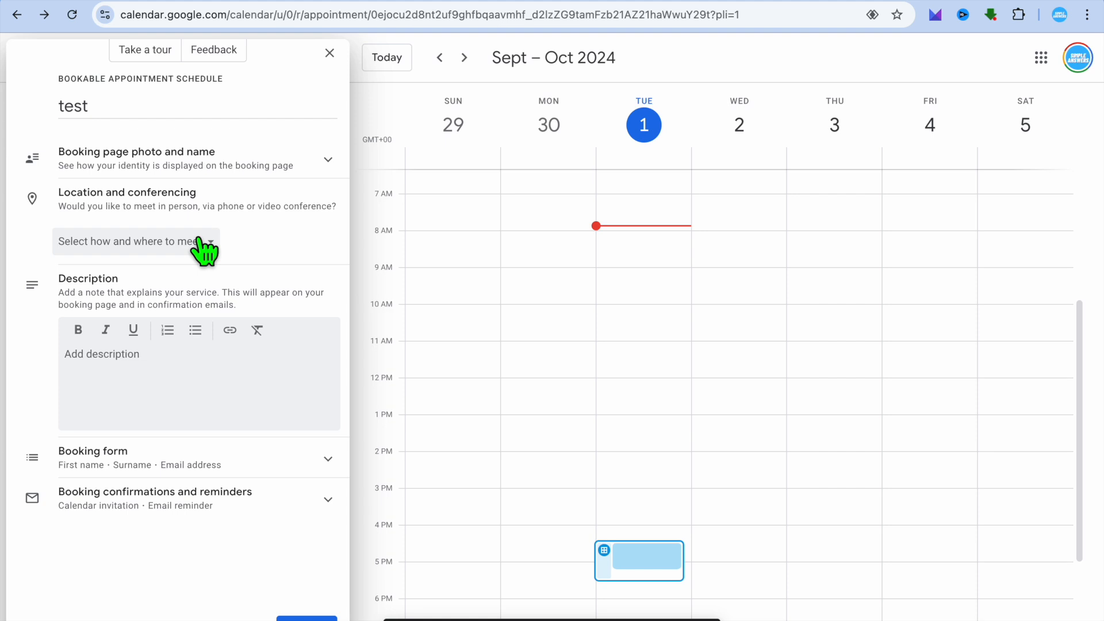
- Review the how-and-where-to-meet options and leave the meeting location unset
click(134, 242)
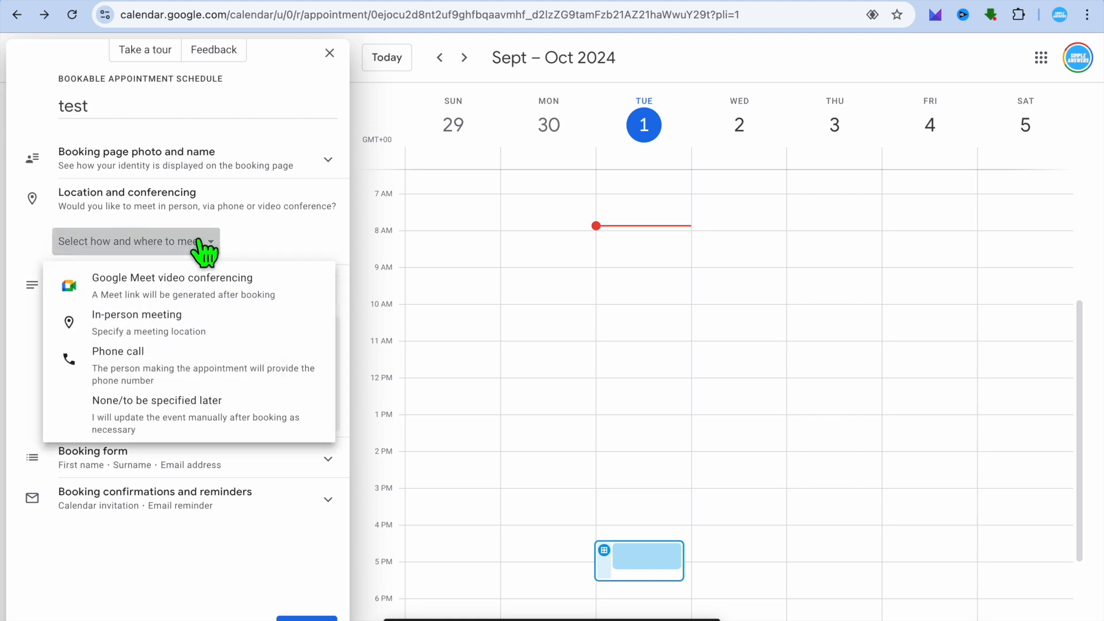
mouse_move(197, 286)
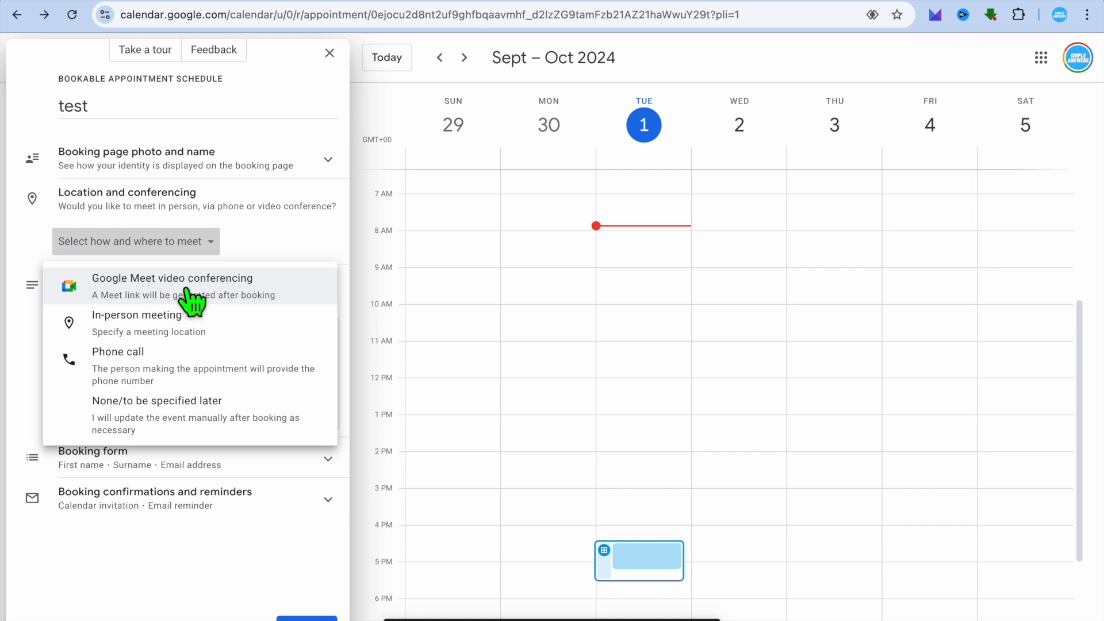
mouse_move(186, 335)
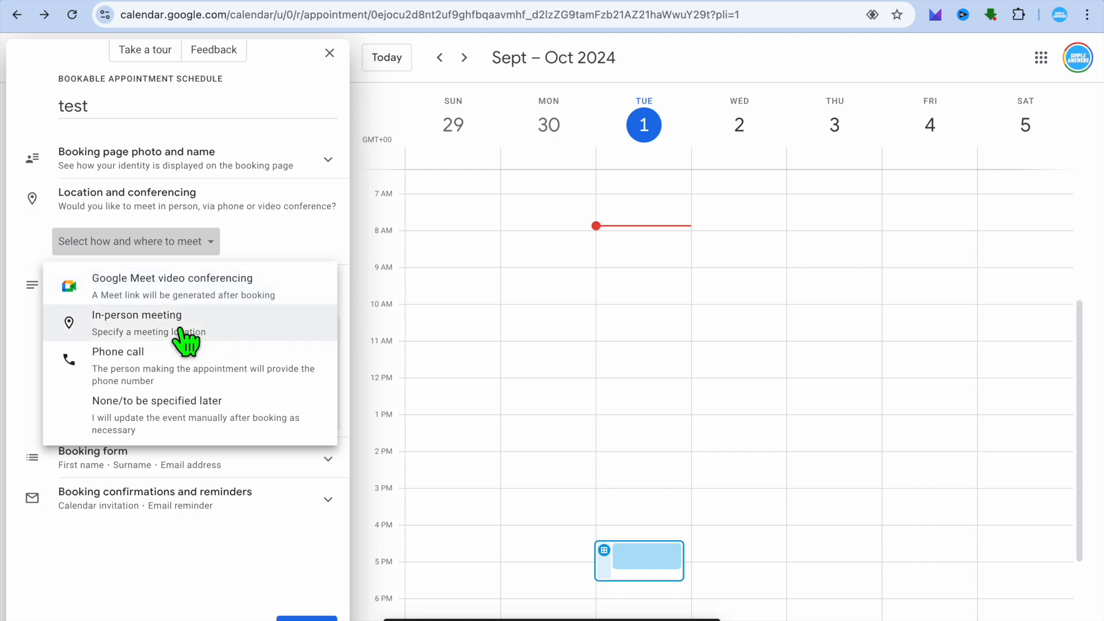
mouse_move(219, 395)
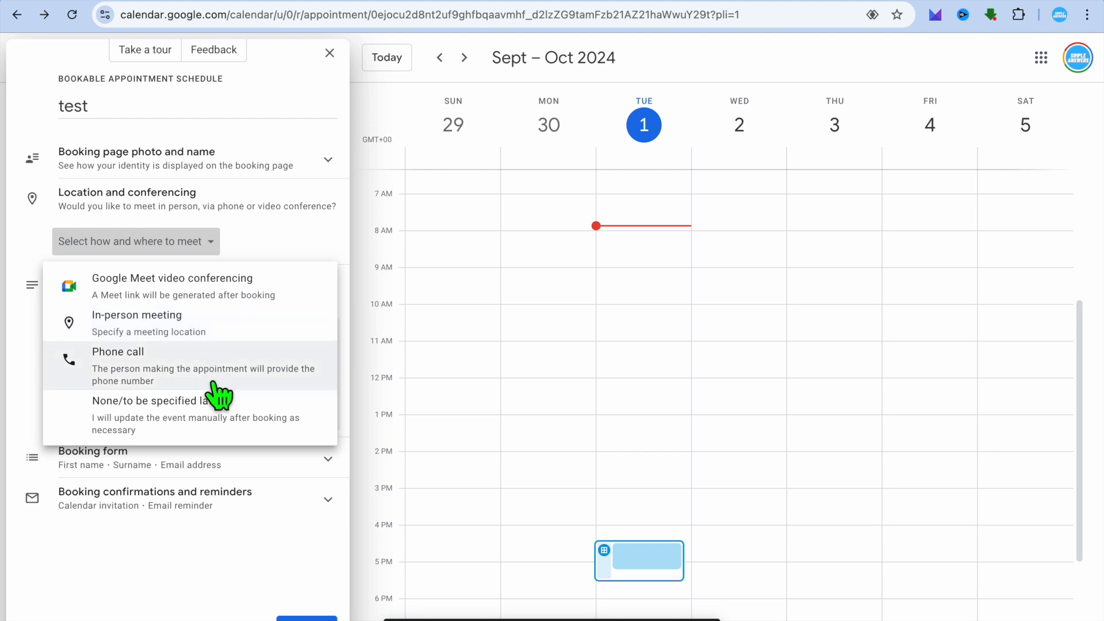
mouse_move(205, 418)
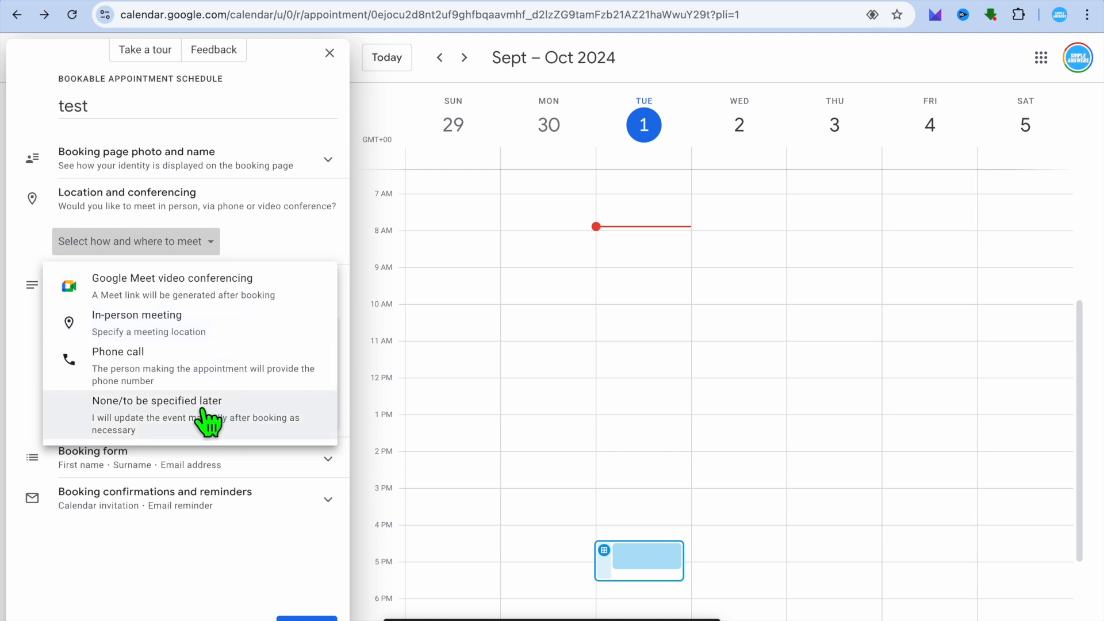
click(157, 415)
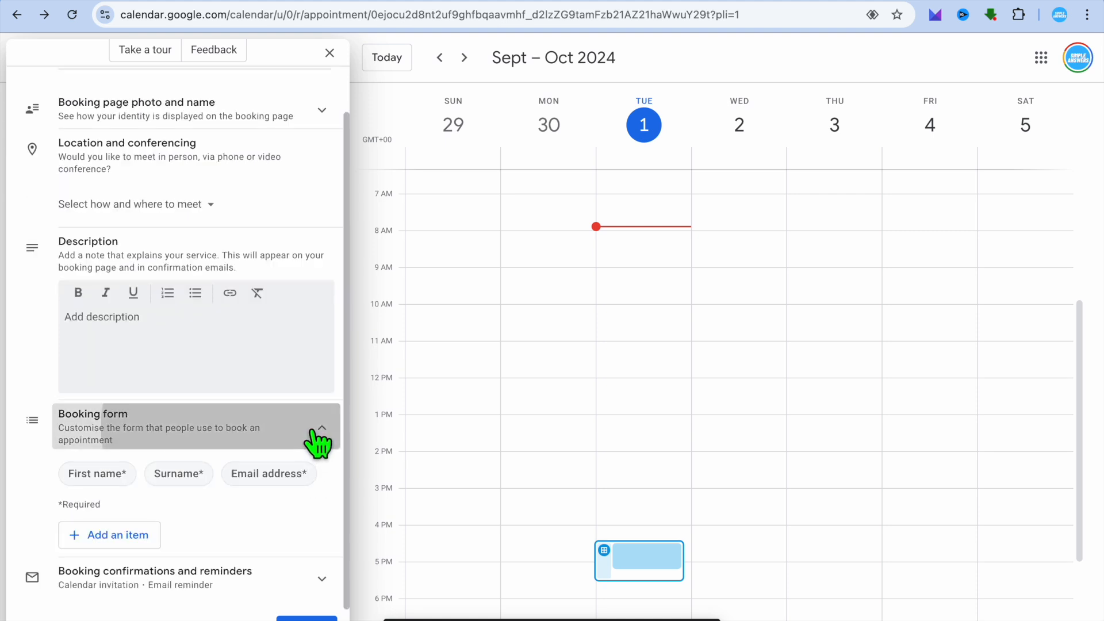
click(320, 428)
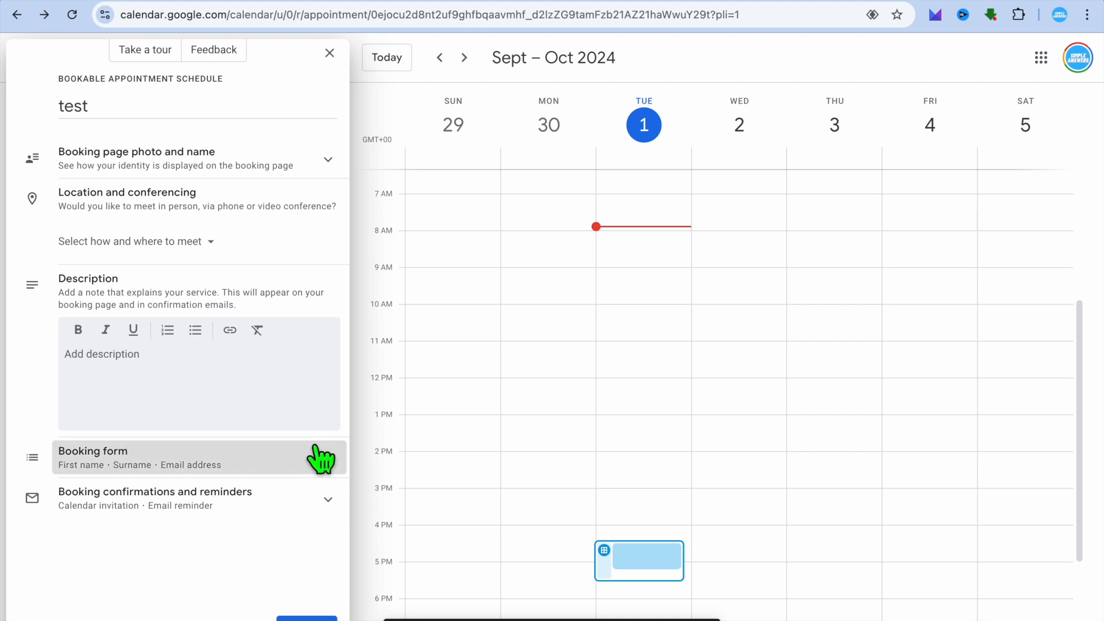
mouse_move(332, 511)
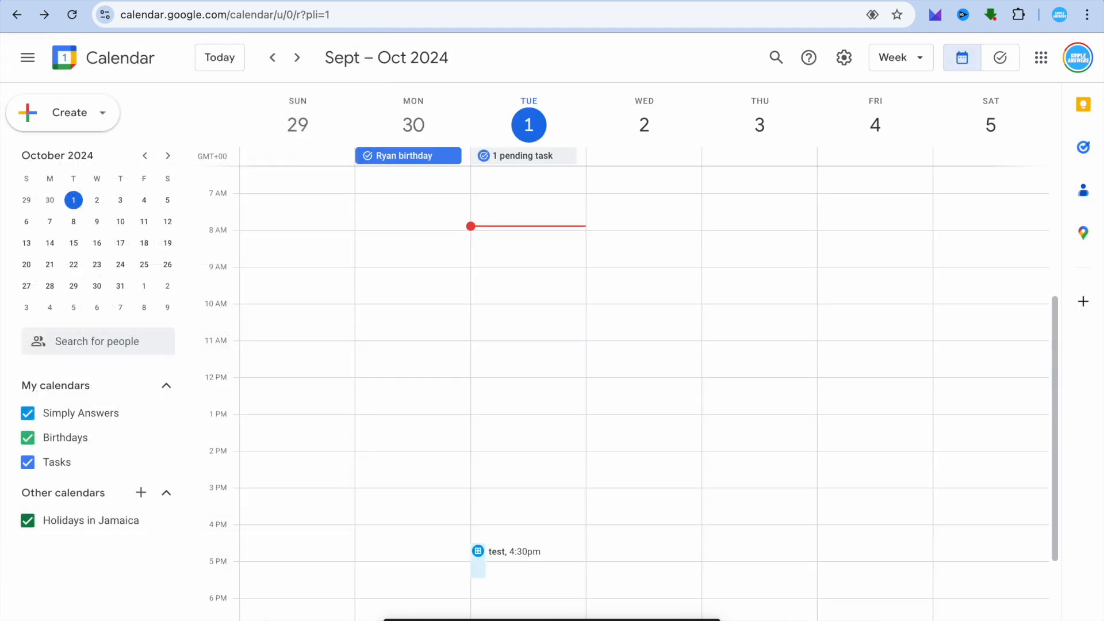
mouse_move(490, 482)
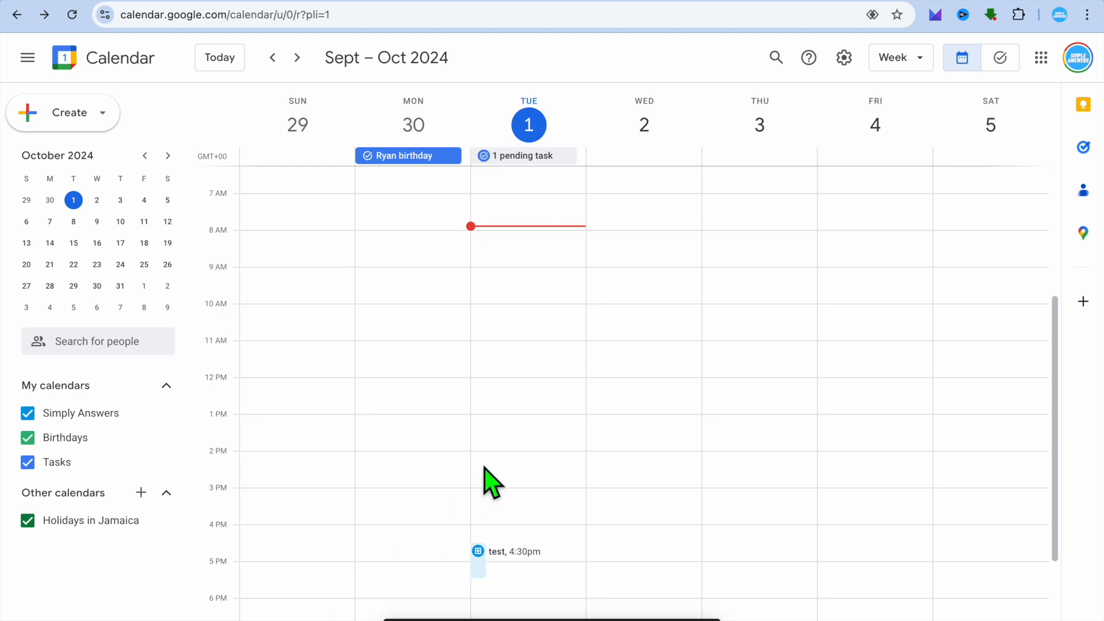
mouse_move(529, 563)
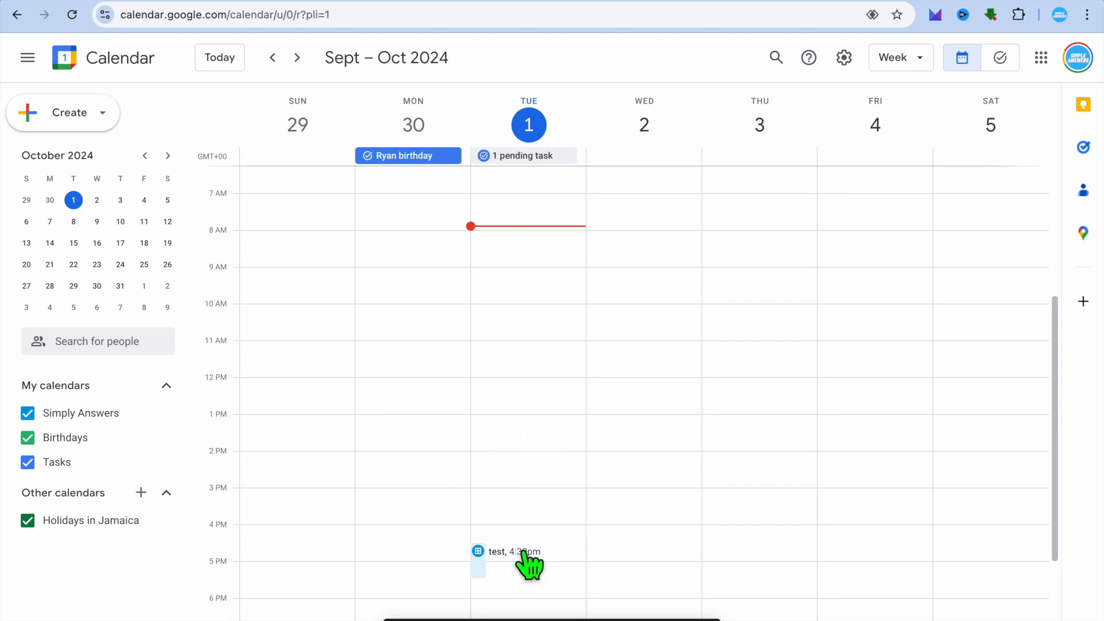
- Copy the booking page link for the 'test' schedule from its Share dialog
click(513, 554)
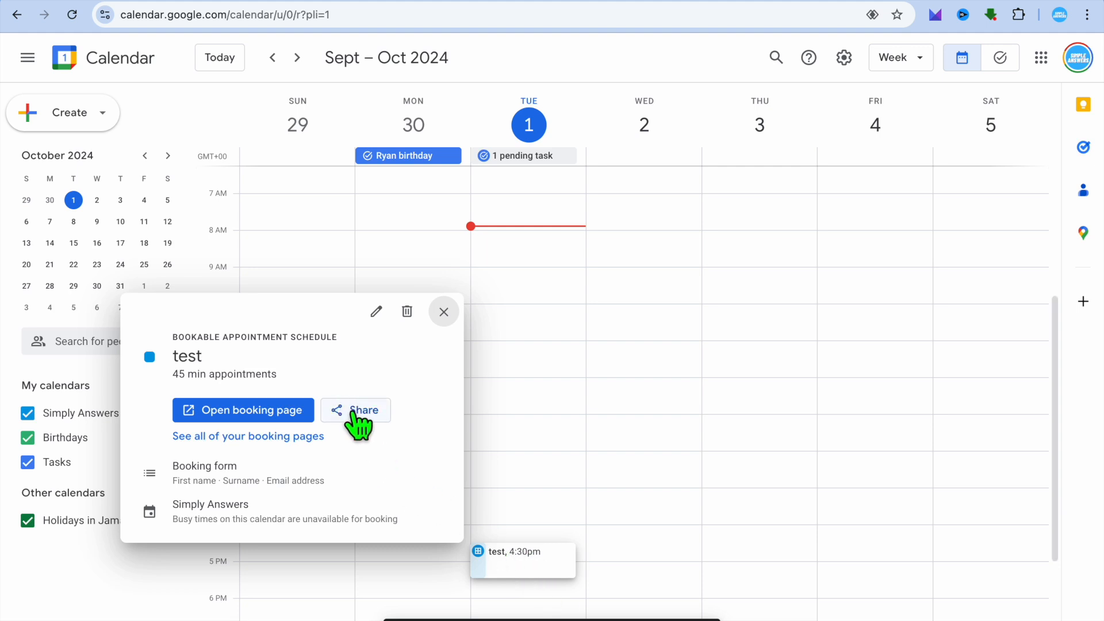
click(355, 410)
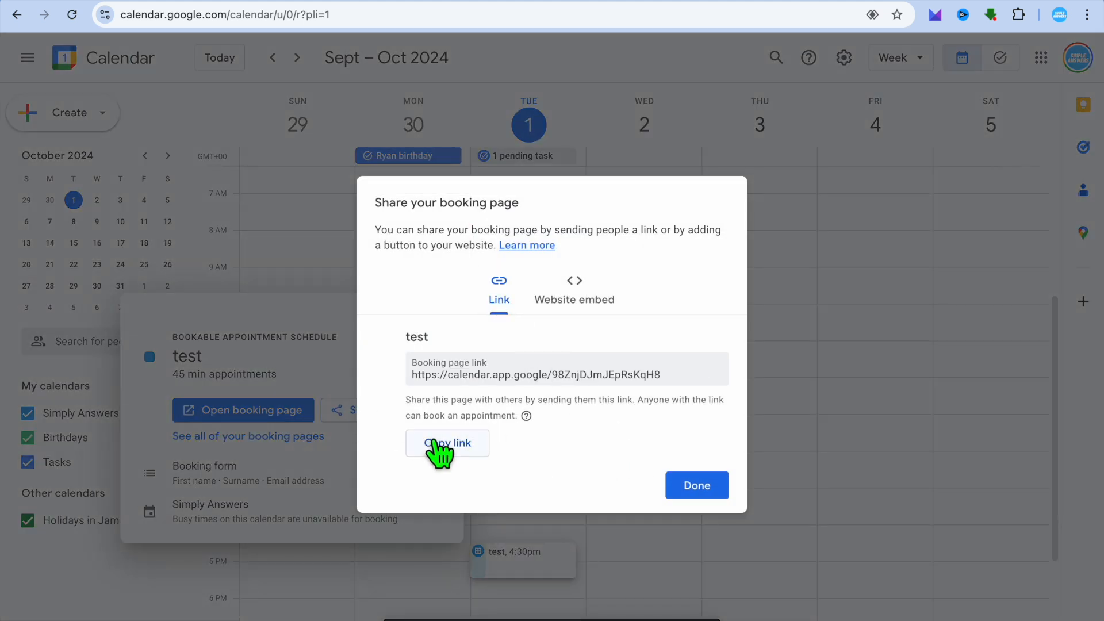
click(447, 443)
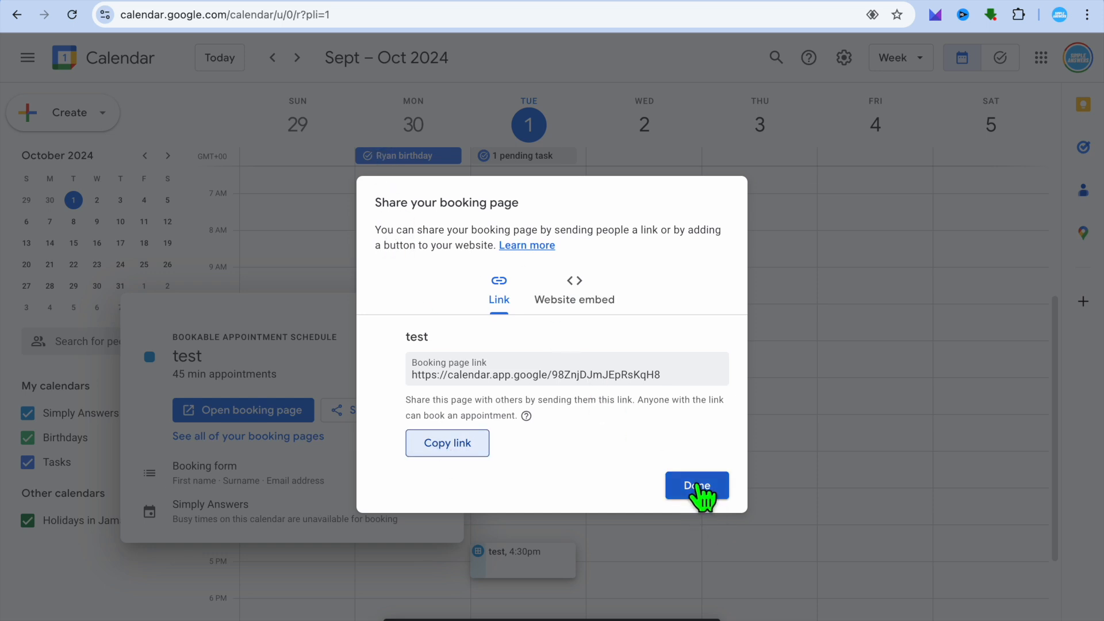
click(695, 485)
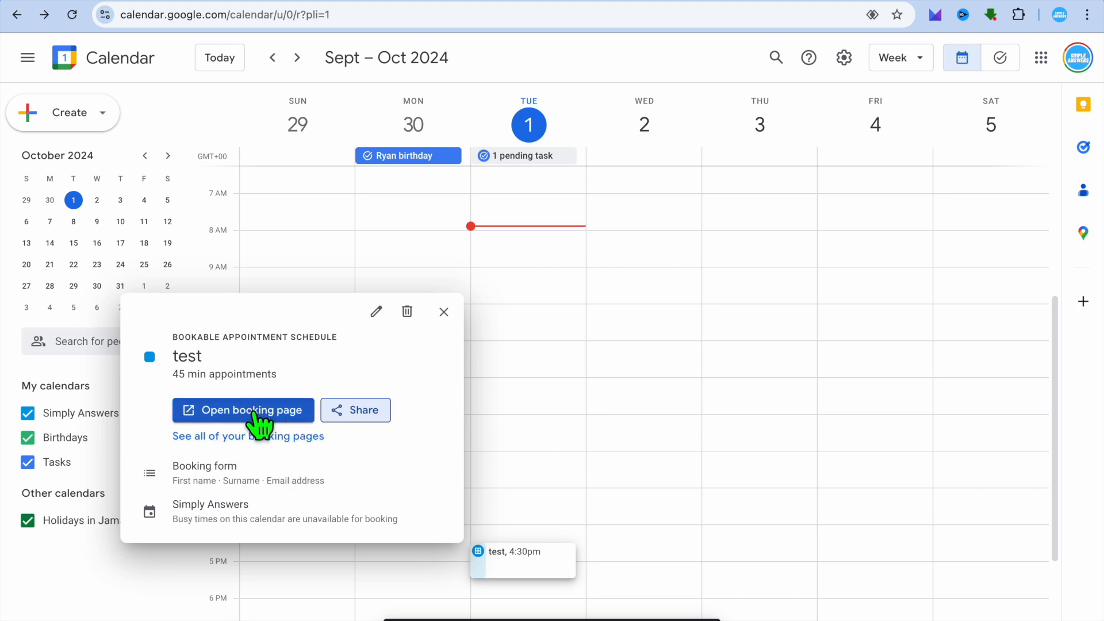
- Preview the public booking page for 'test' and begin booking the 4:30pm slot on 1 October
click(243, 409)
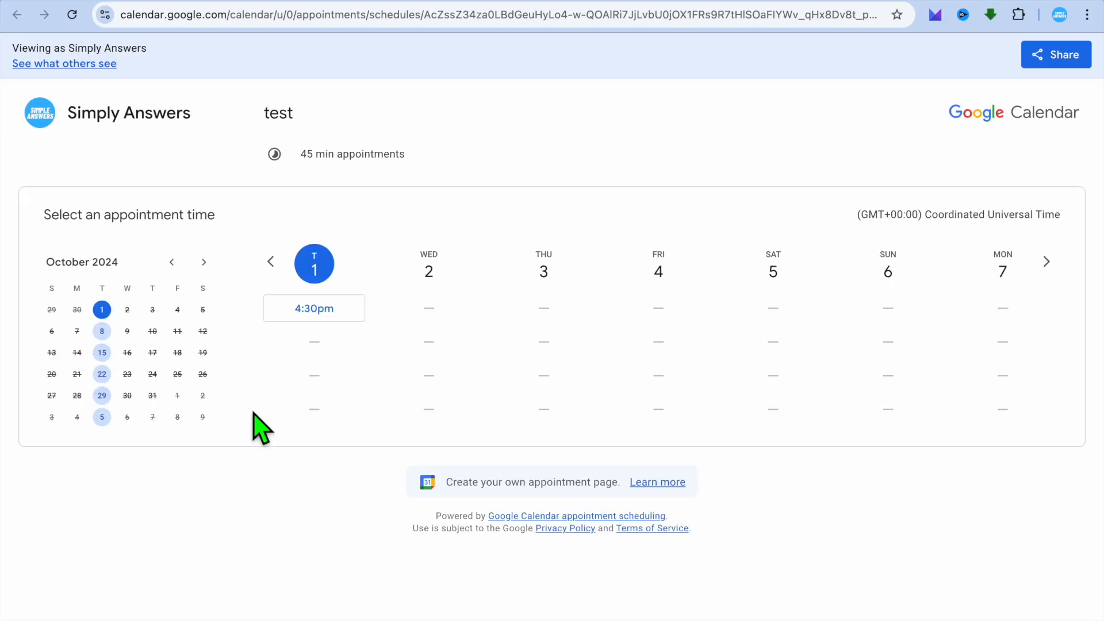
mouse_move(422, 304)
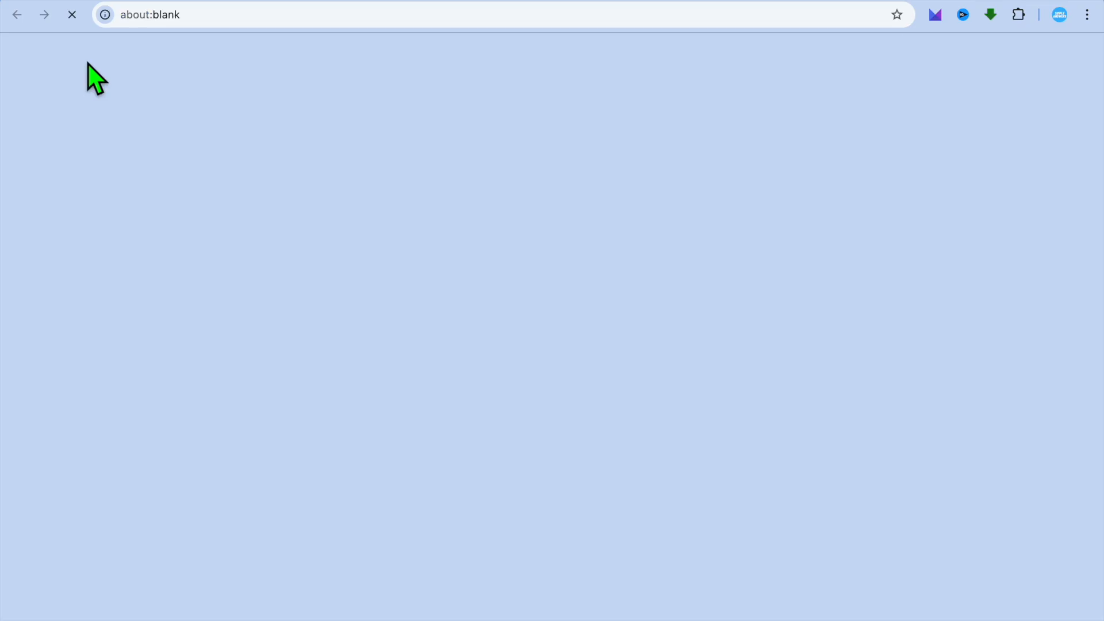
mouse_move(281, 187)
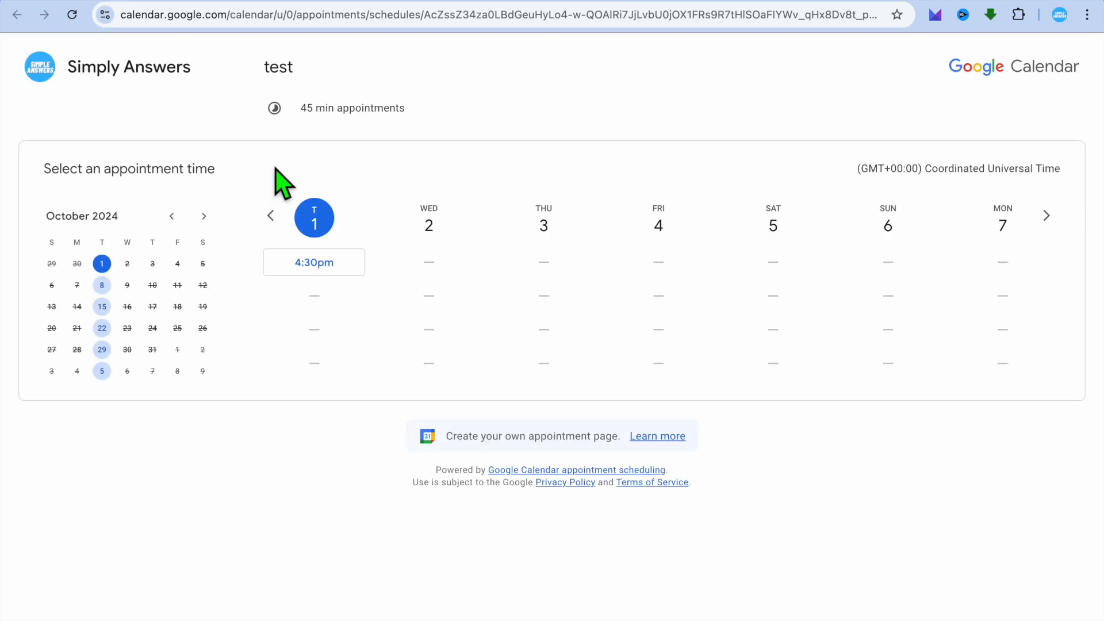
mouse_move(380, 315)
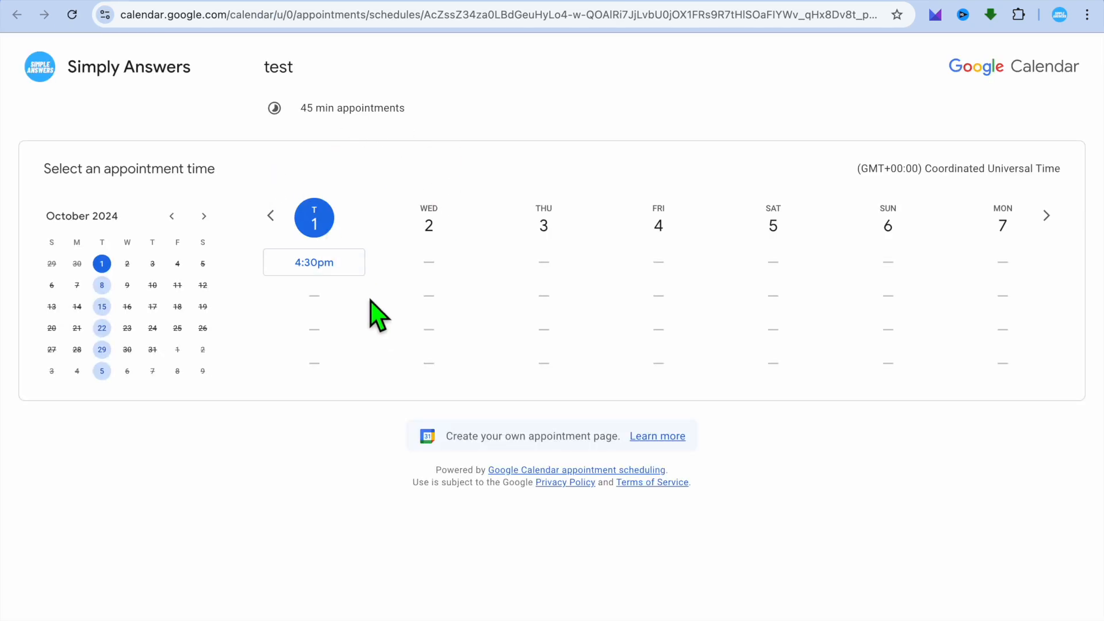
click(313, 262)
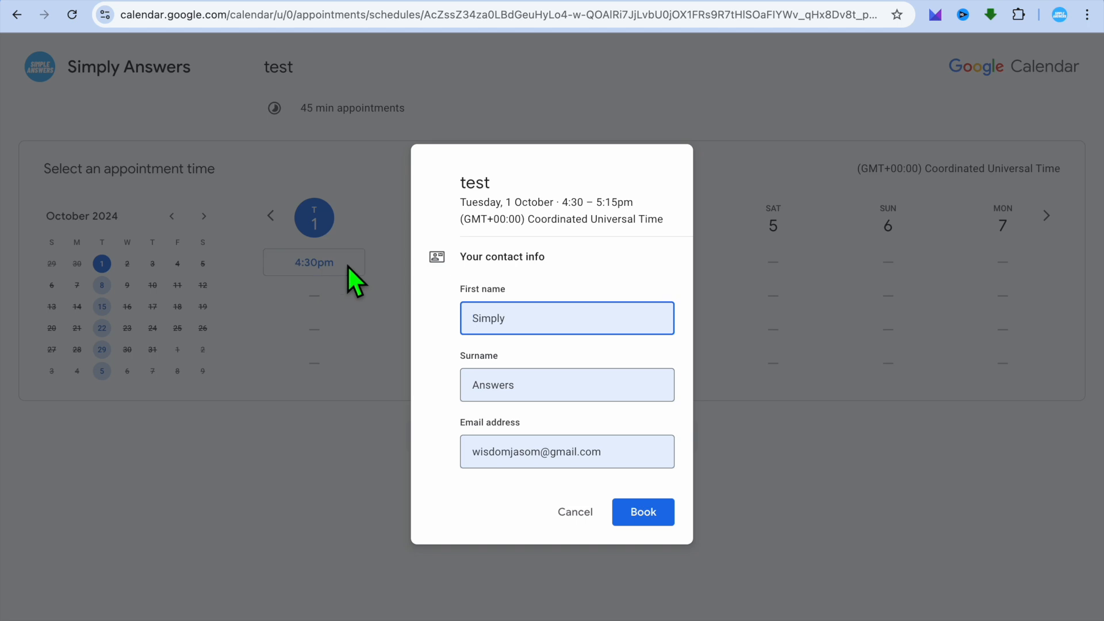